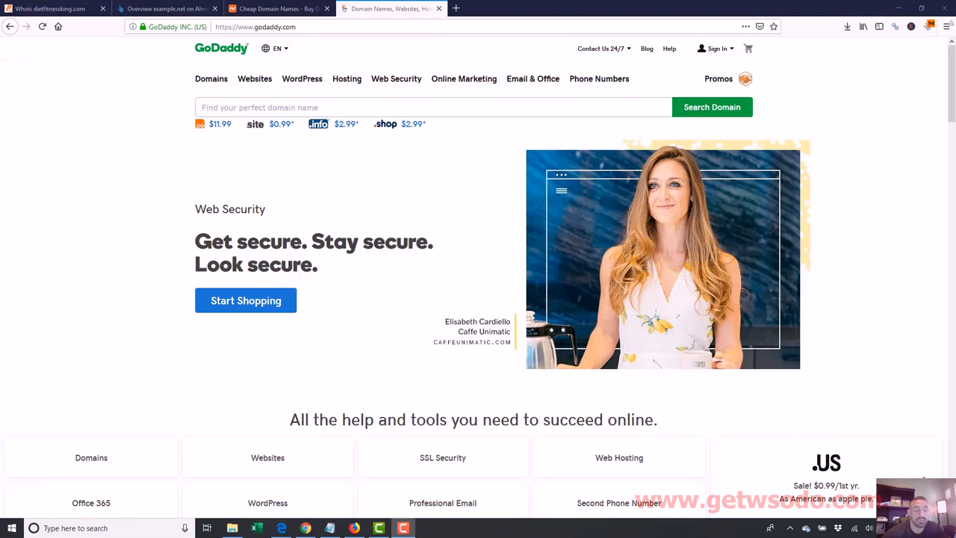
{"action": "mouse_move", "coordinate": [783, 517]}
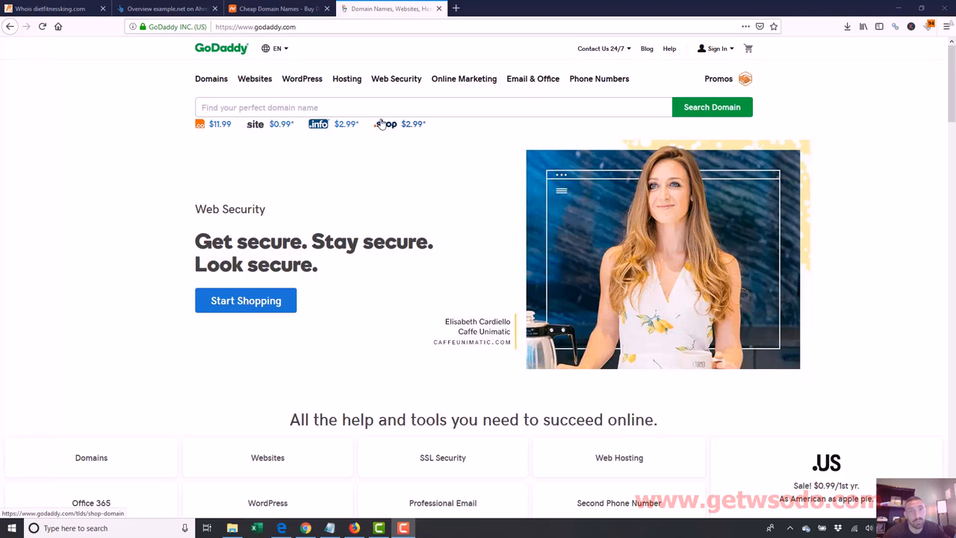
{"action": "mouse_move", "coordinate": [281, 9]}
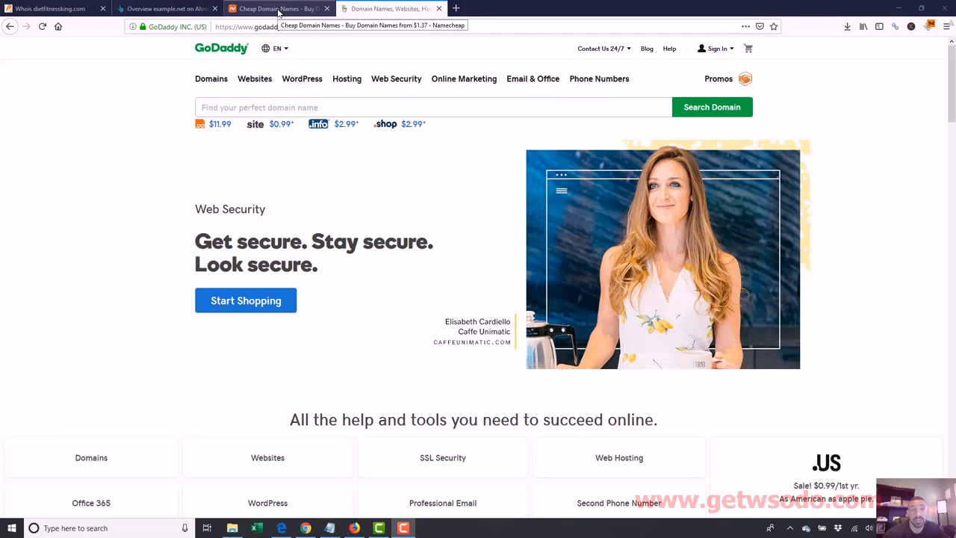
Visit twitter.com's sign-up page in another tab and come back to the Namecheap tab.
{"action": "left_click", "coordinate": [277, 9]}
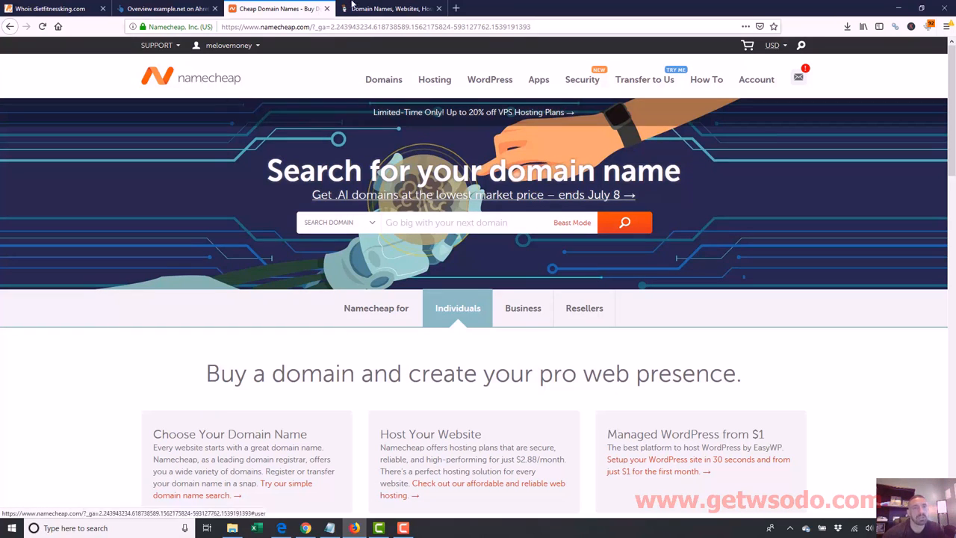
{"action": "left_click", "coordinate": [392, 9]}
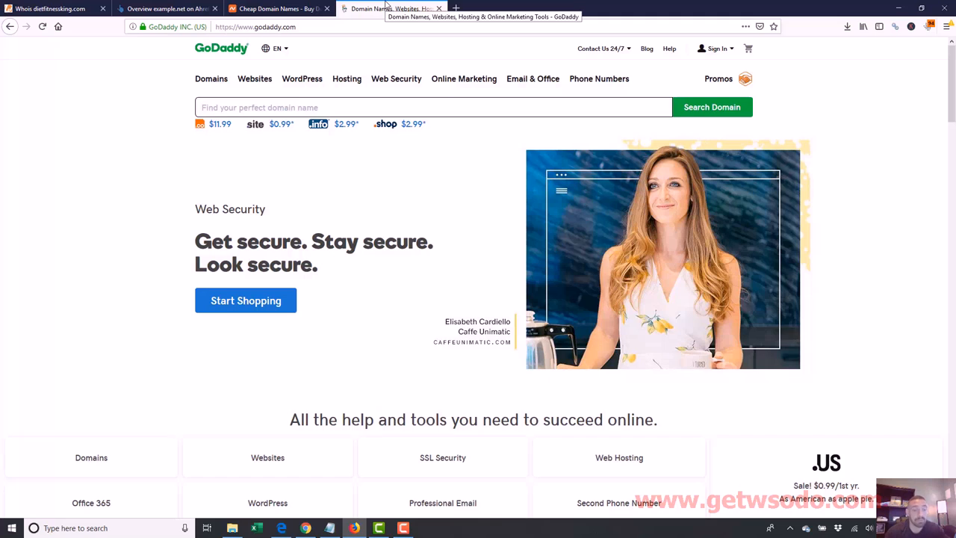
{"action": "type", "text": "twitter.com"}
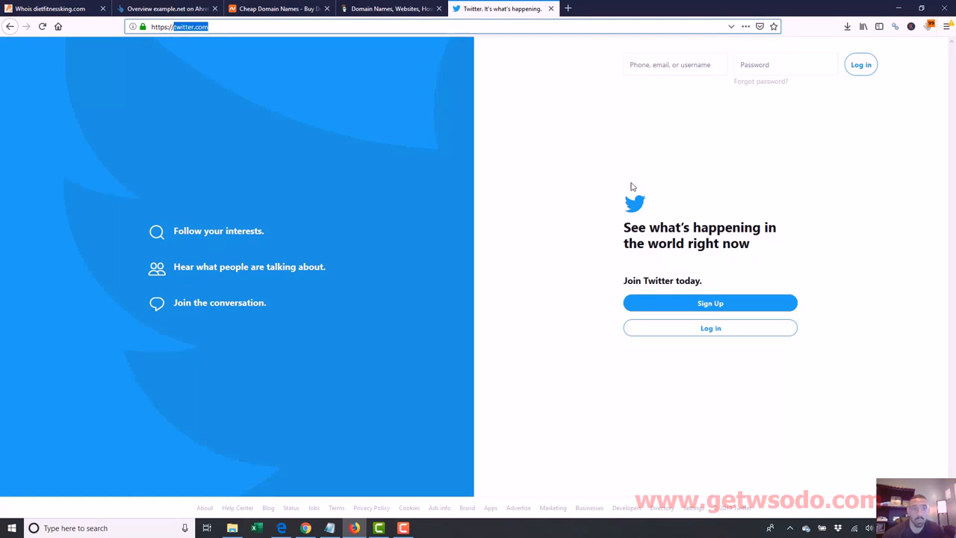
{"action": "mouse_move", "coordinate": [279, 287]}
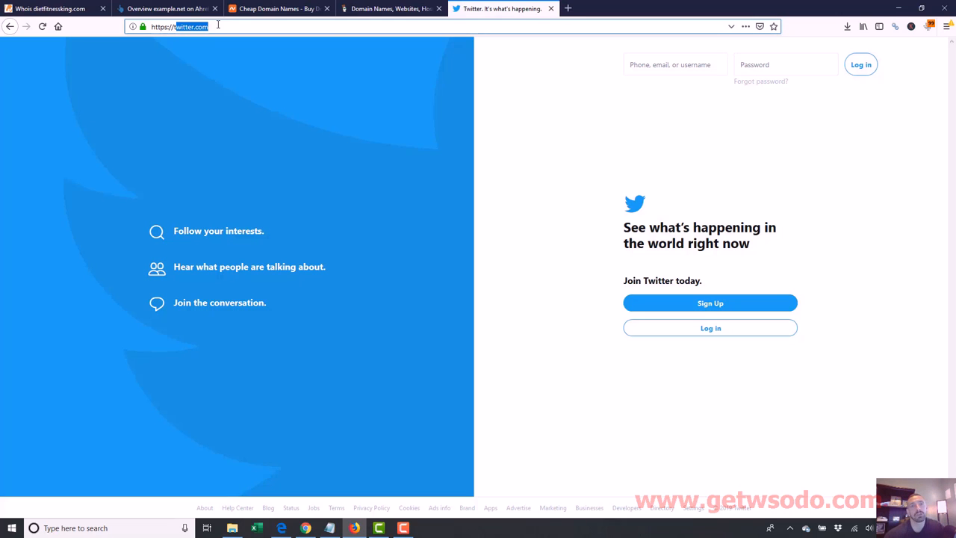
{"action": "left_click", "coordinate": [278, 9]}
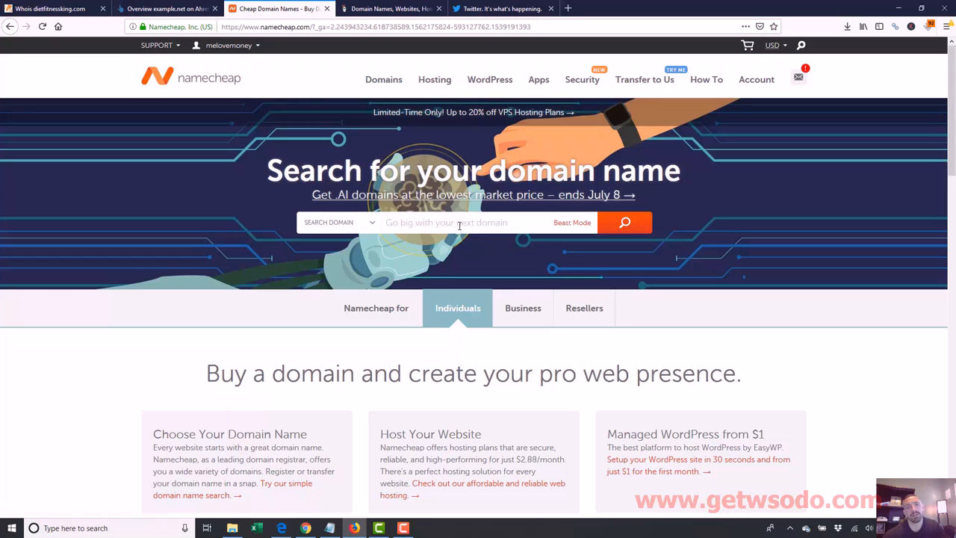
Start typing completebeginnerworkshop.com into the Namecheap domain search field.
{"action": "left_click", "coordinate": [624, 221]}
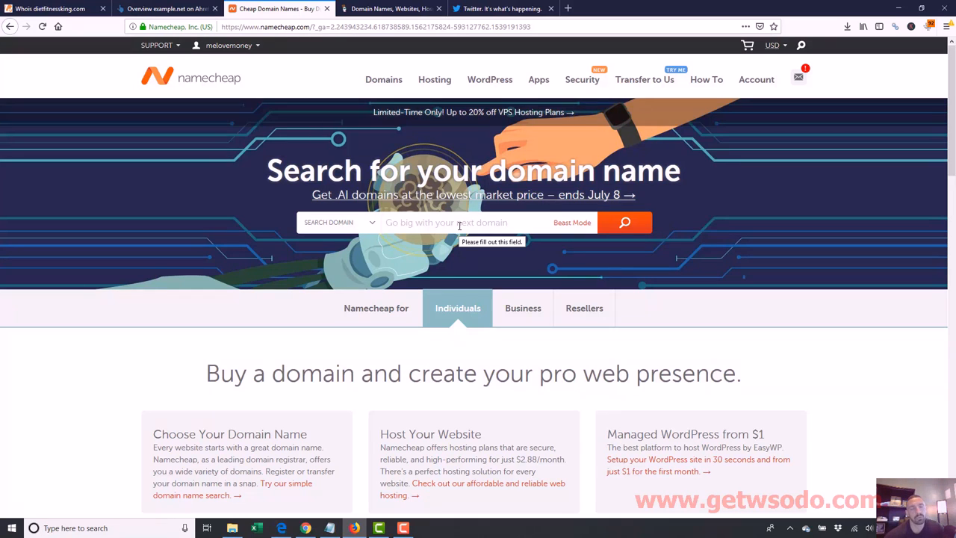
{"action": "left_click", "coordinate": [460, 221]}
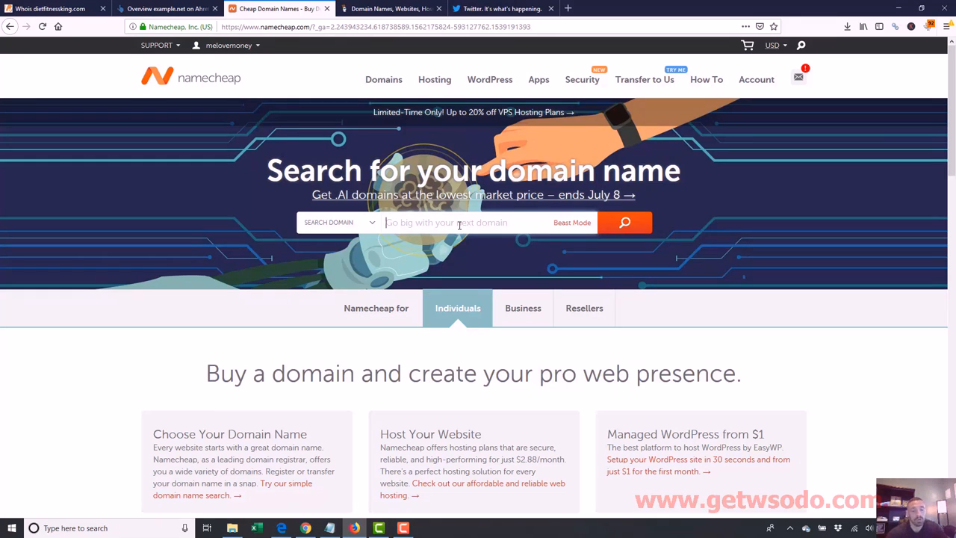
{"action": "type", "text": "completebeginnerwo"}
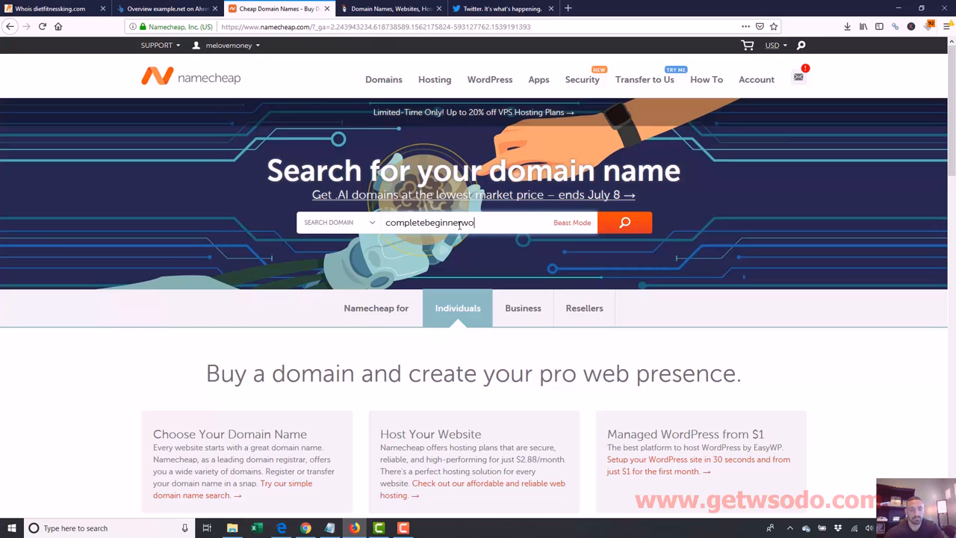
Search completebeginnerworkshop.com, see it available at $8.88/yr, and return to the homepage.
{"action": "type", "text": "rkshop.com"}
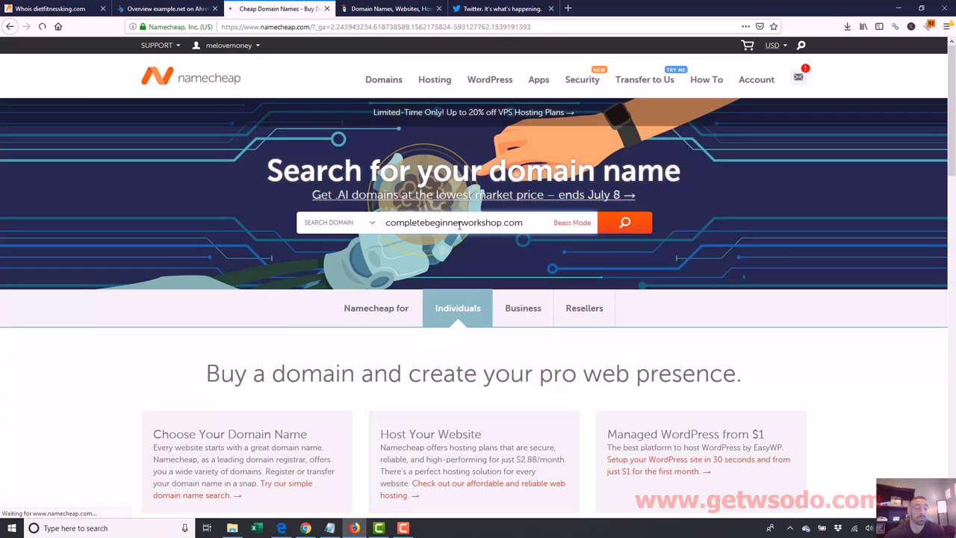
{"action": "left_click", "coordinate": [624, 222]}
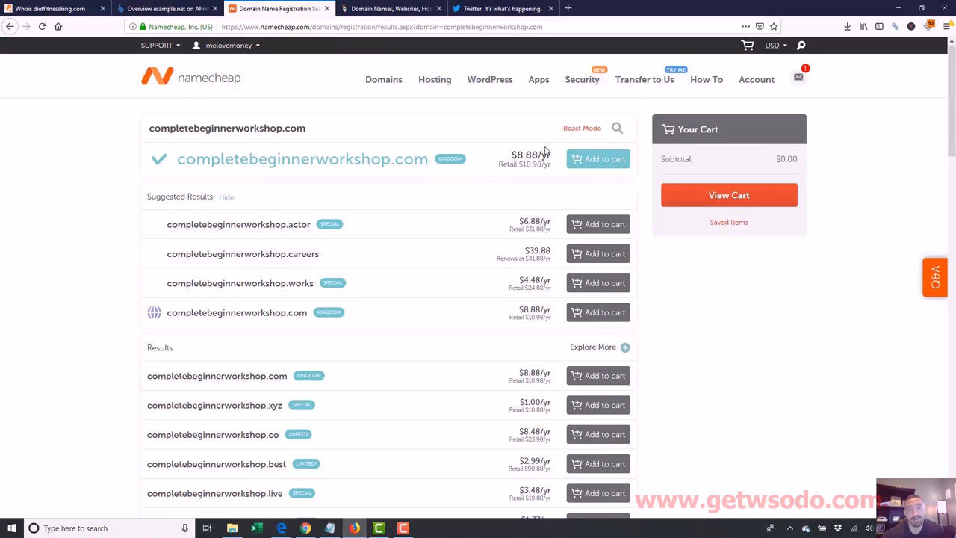
{"action": "mouse_move", "coordinate": [531, 152]}
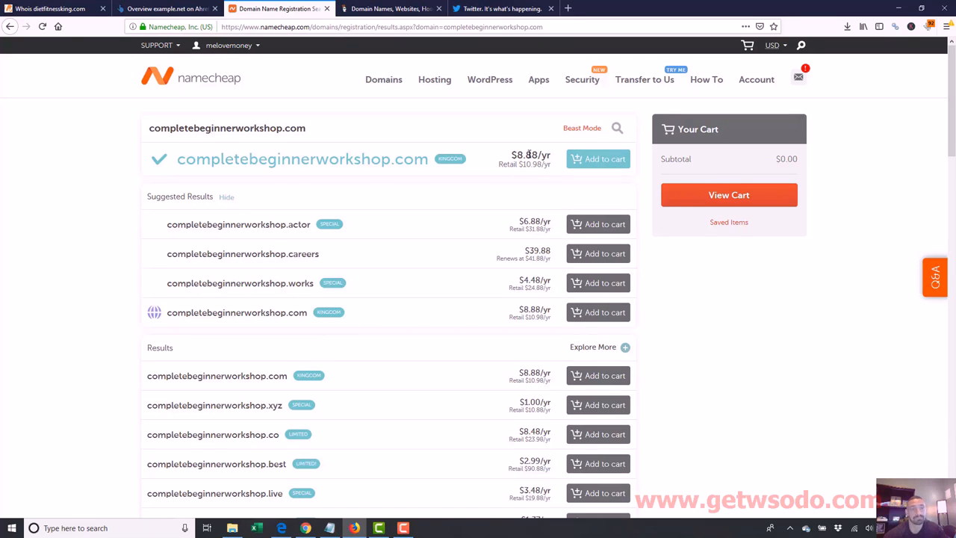
{"action": "left_click", "coordinate": [157, 45]}
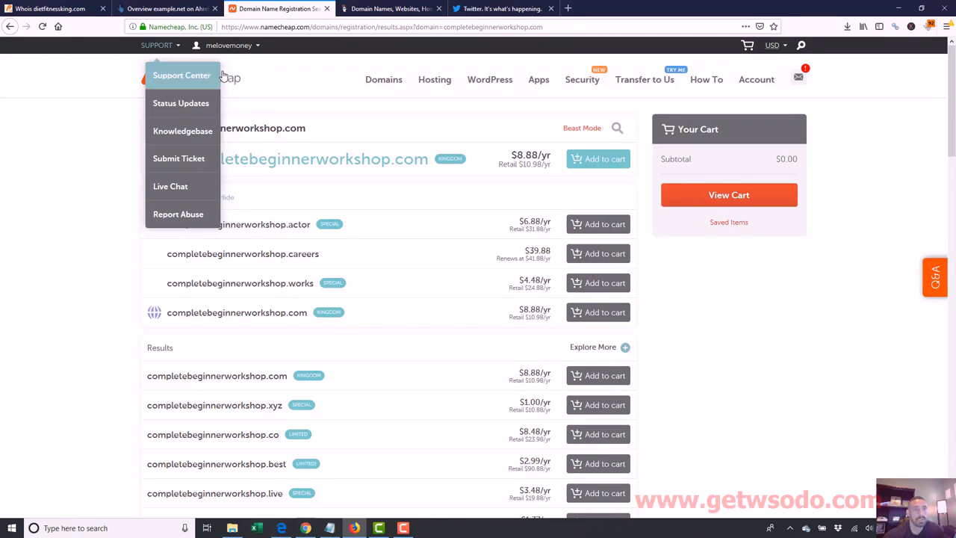
{"action": "left_click", "coordinate": [191, 77]}
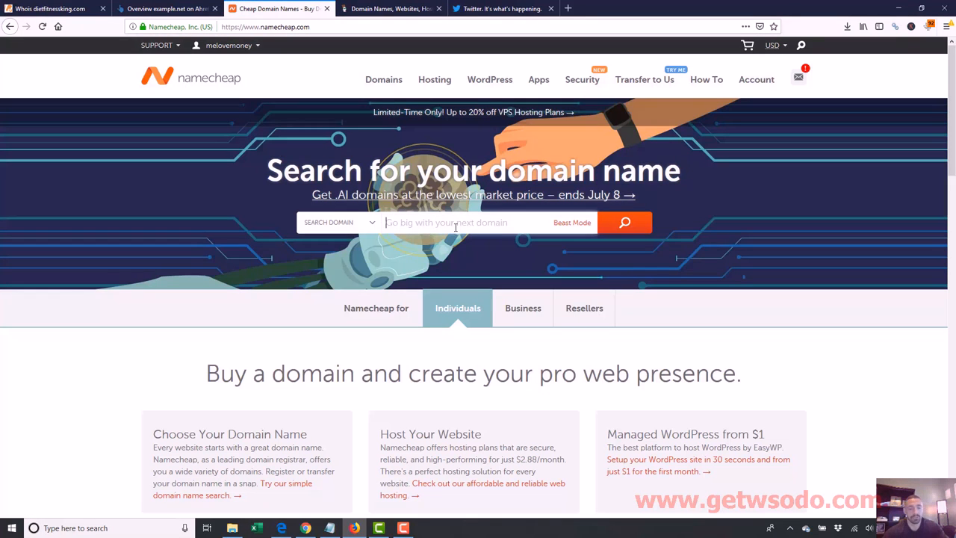
Search twitter.com, find it taken with only make-offer alternatives, and go back home.
{"action": "type", "text": "twitterc"}
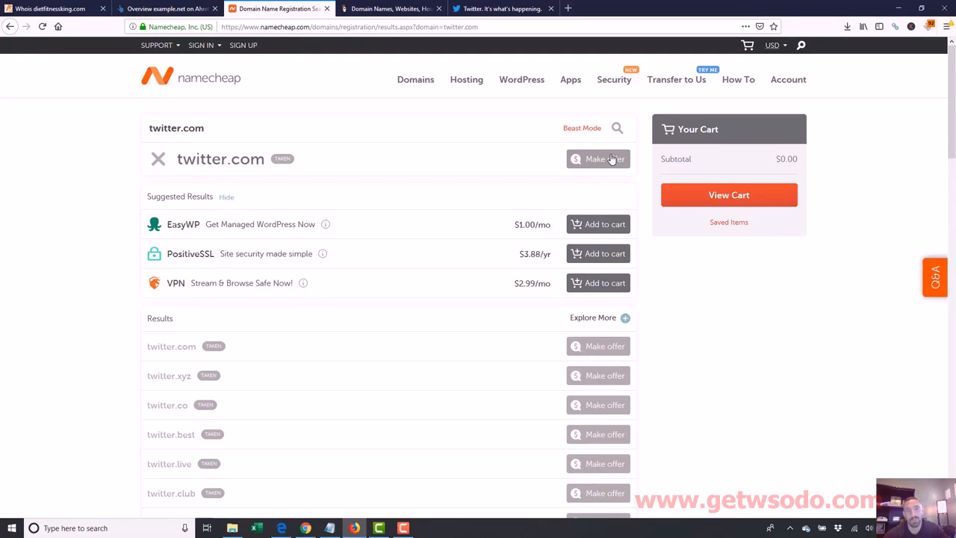
{"action": "scroll", "scroll_direction": "down", "scroll_amount": 3}
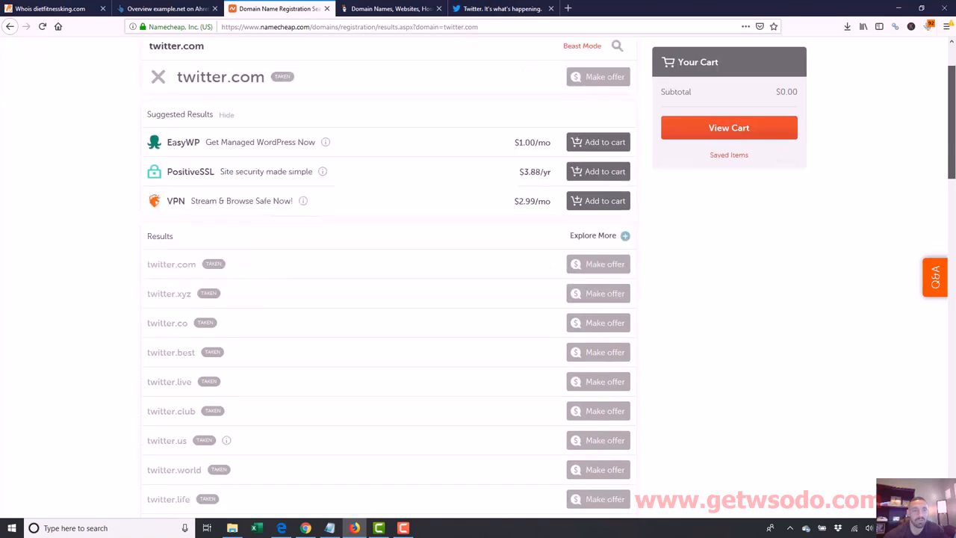
{"action": "scroll", "scroll_direction": "down", "scroll_amount": 3}
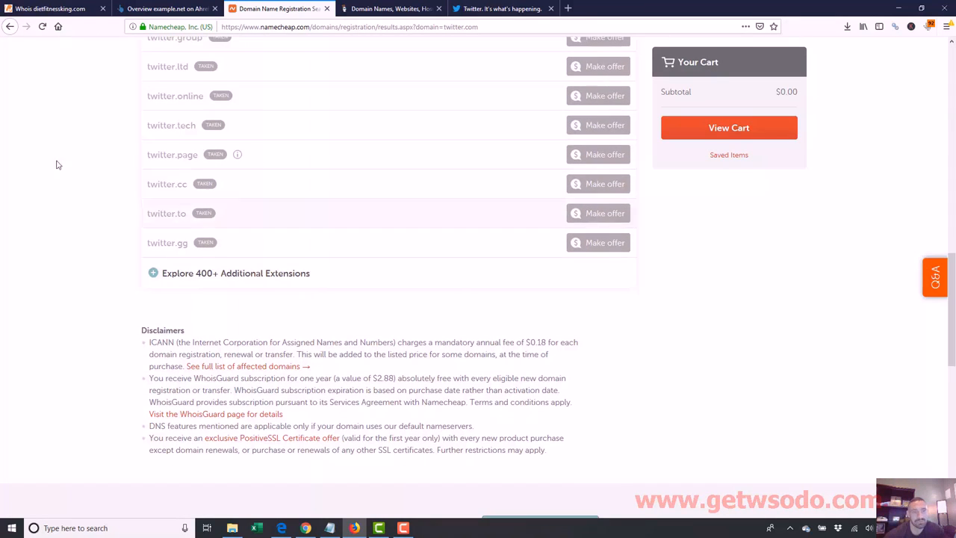
{"action": "scroll", "scroll_direction": "up", "scroll_amount": 3}
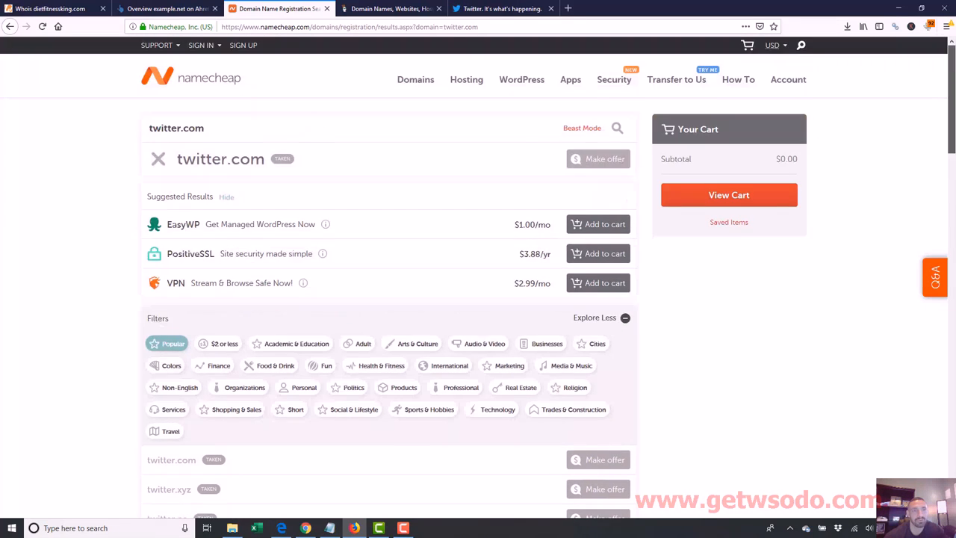
{"action": "scroll", "scroll_direction": "down", "scroll_amount": 3}
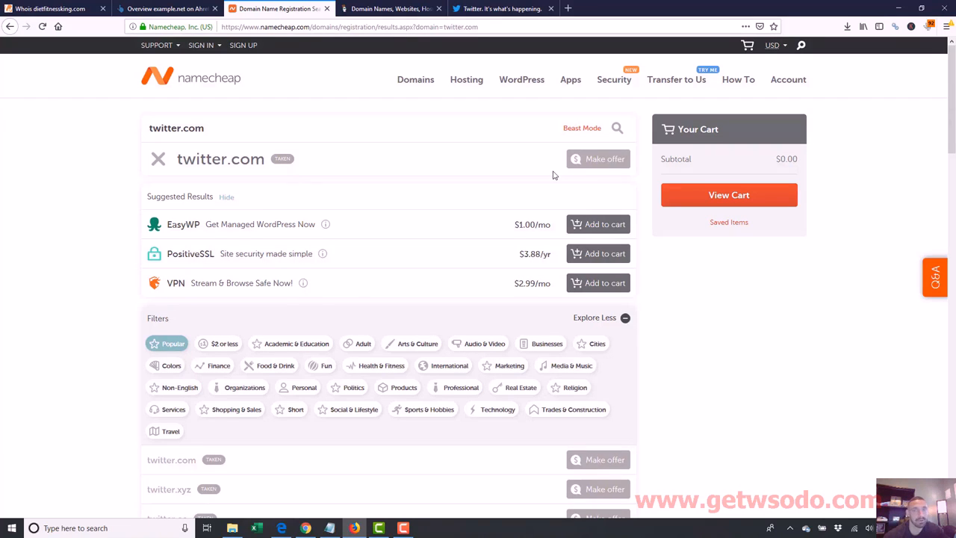
{"action": "mouse_move", "coordinate": [401, 163]}
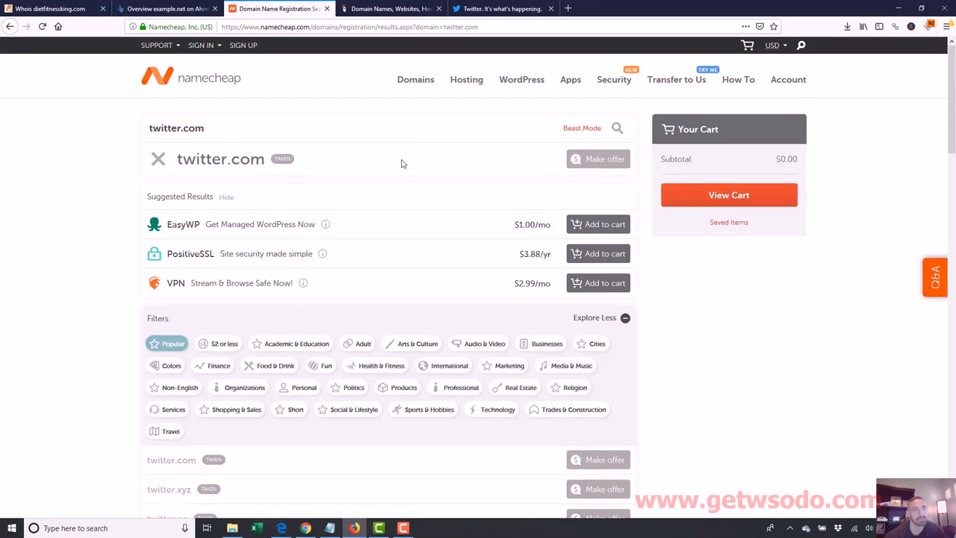
{"action": "left_click", "coordinate": [191, 78]}
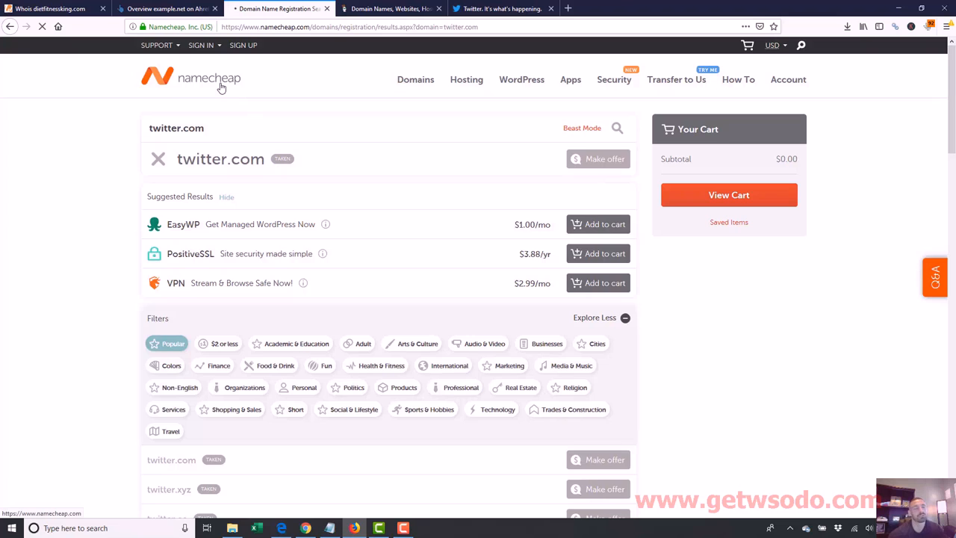
Search completebeginnerworkshop.com again to show it available at $8.88/yr.
{"action": "left_click", "coordinate": [191, 78]}
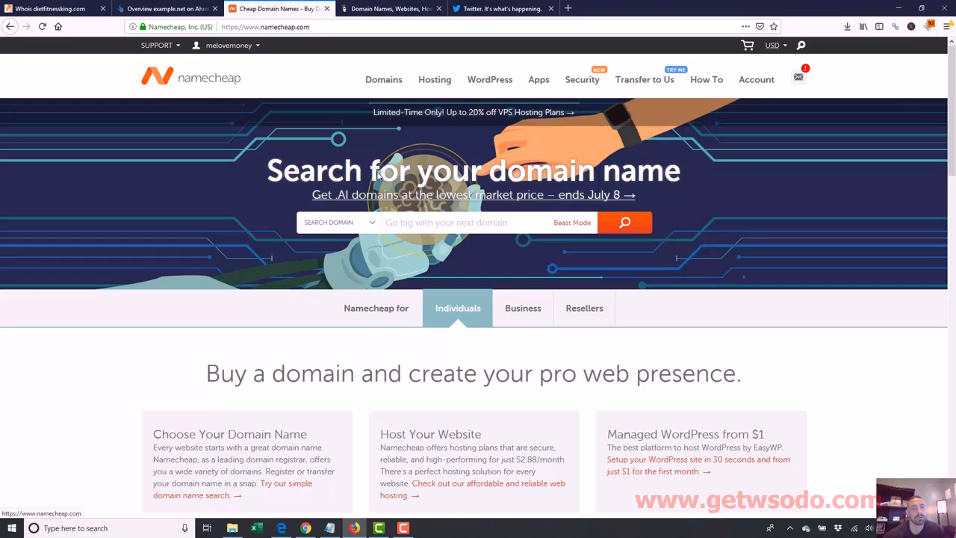
{"action": "type", "text": "completebeginner"}
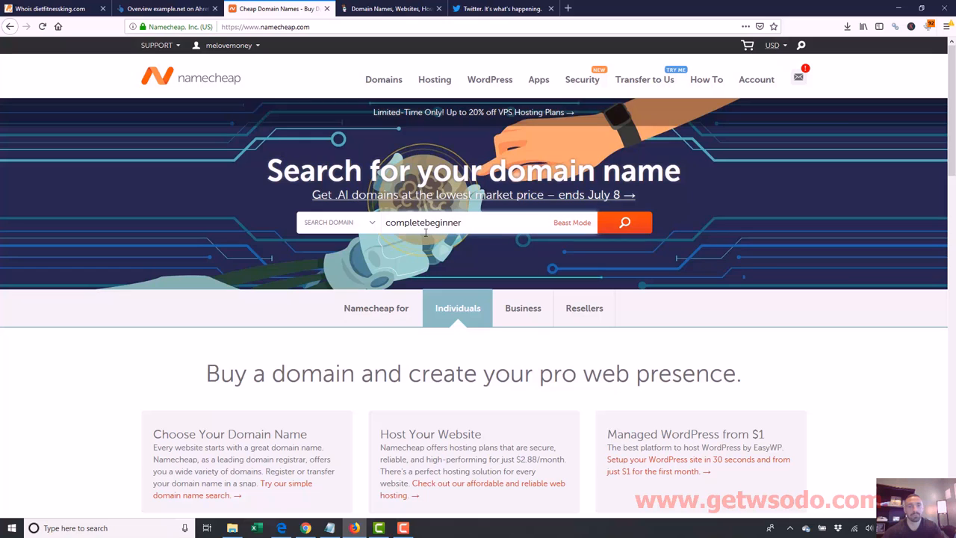
{"action": "type", "text": "work"}
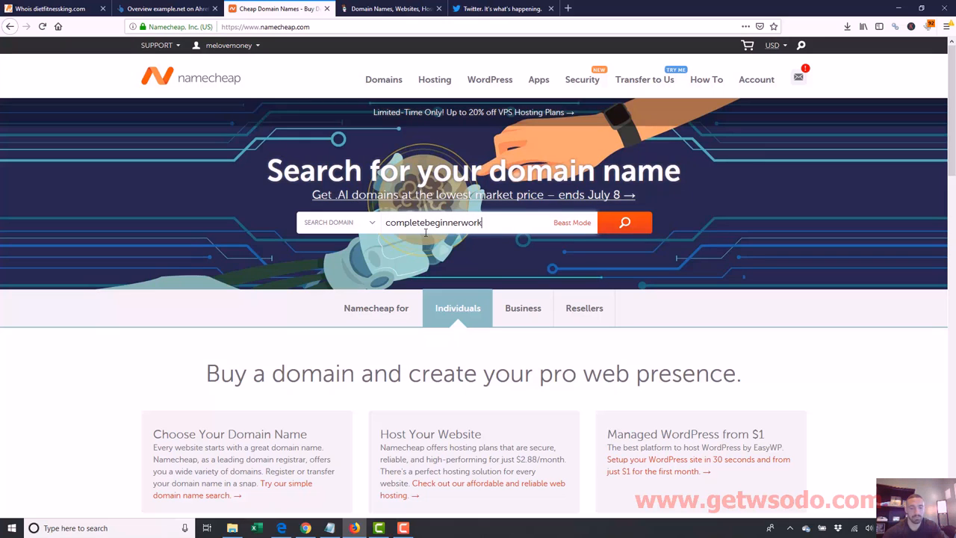
{"action": "type", "text": "shop.com"}
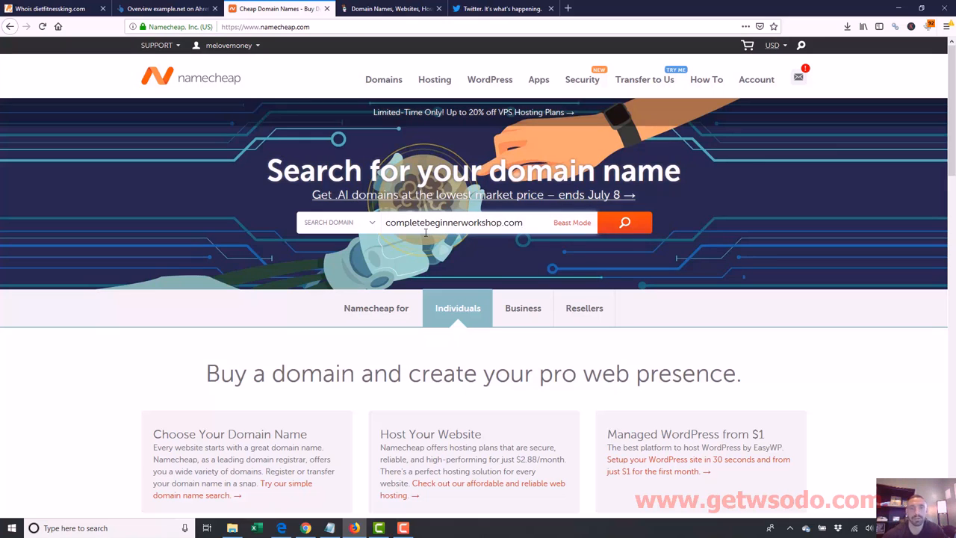
{"action": "left_click", "coordinate": [625, 221]}
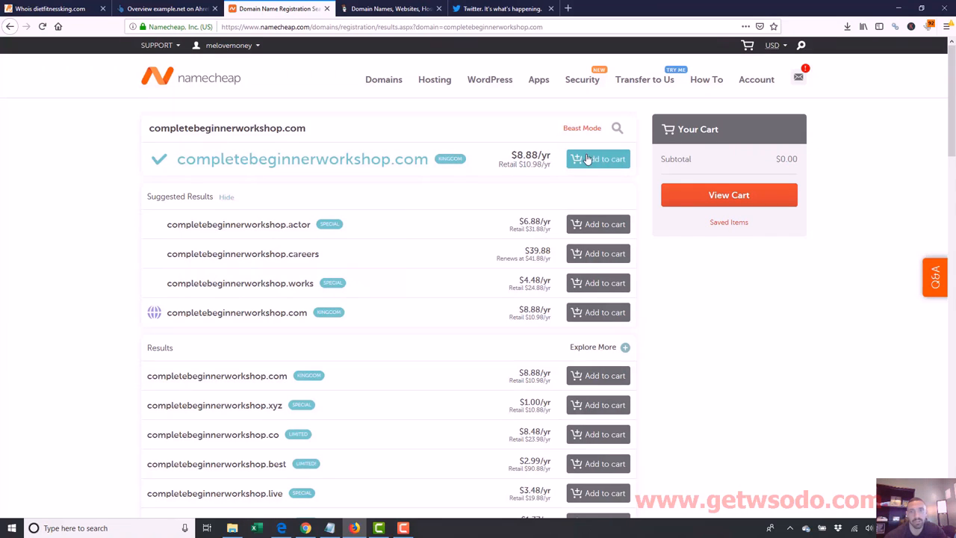
Add completebeginnerworkshop.com to the cart for 1 year with WhoisGuard, subtotal $9.06.
{"action": "left_click", "coordinate": [598, 158]}
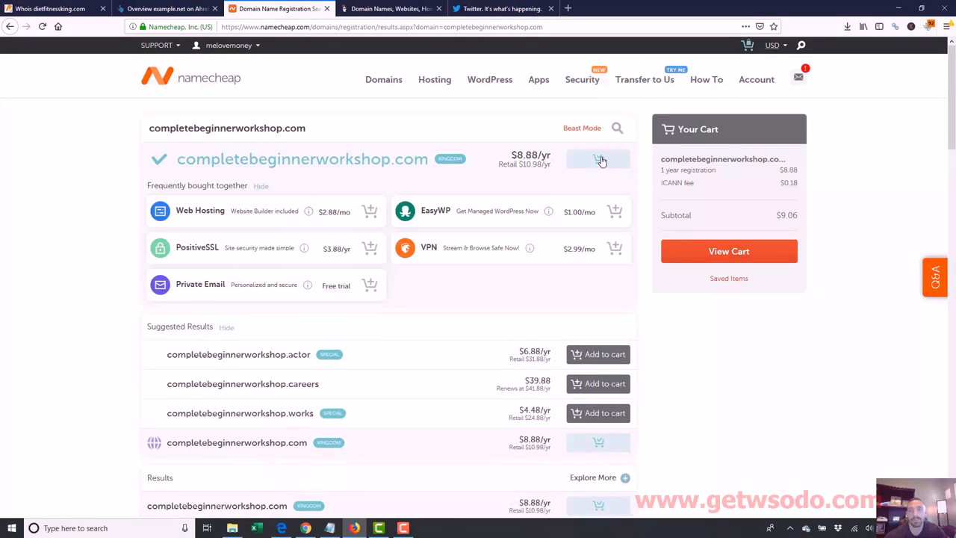
{"action": "left_click", "coordinate": [730, 251]}
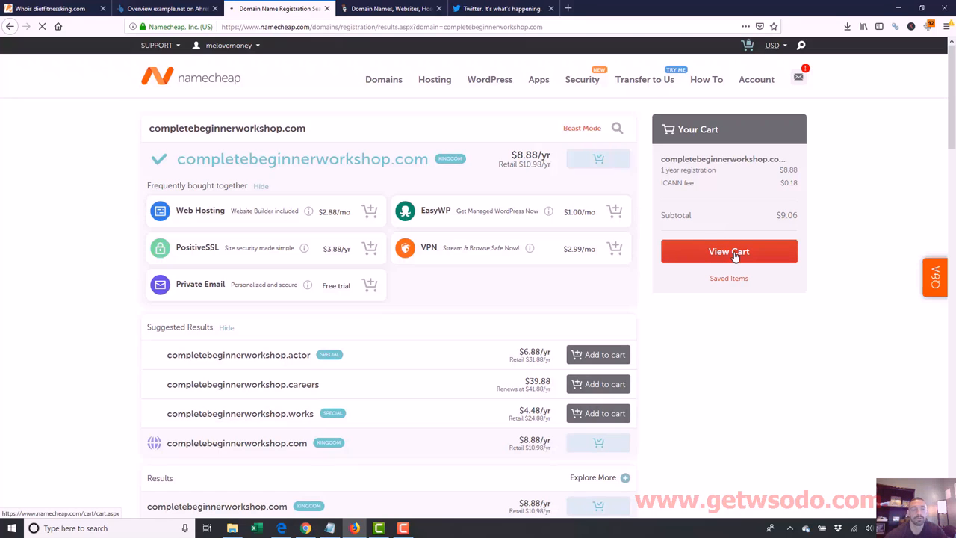
{"action": "left_click", "coordinate": [729, 251]}
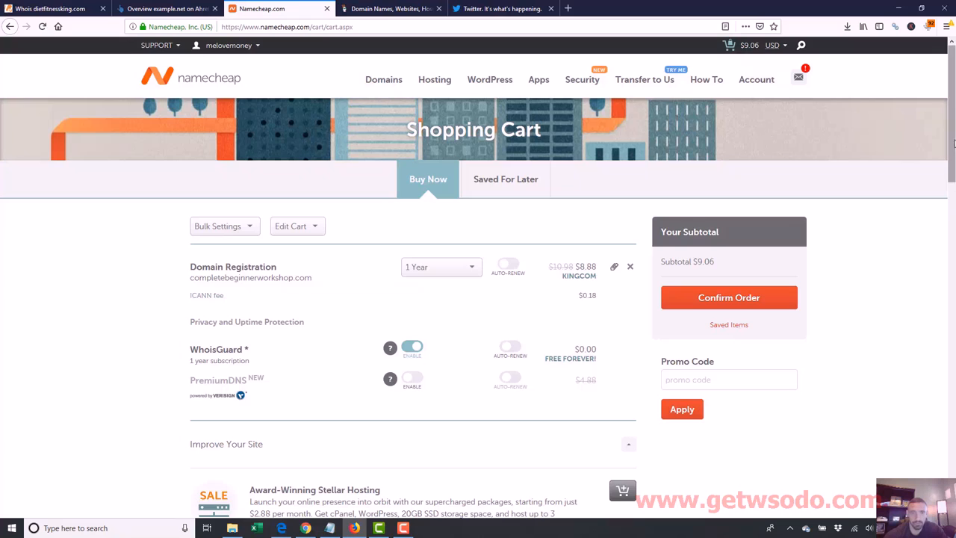
{"action": "scroll", "scroll_direction": "down", "scroll_amount": 3}
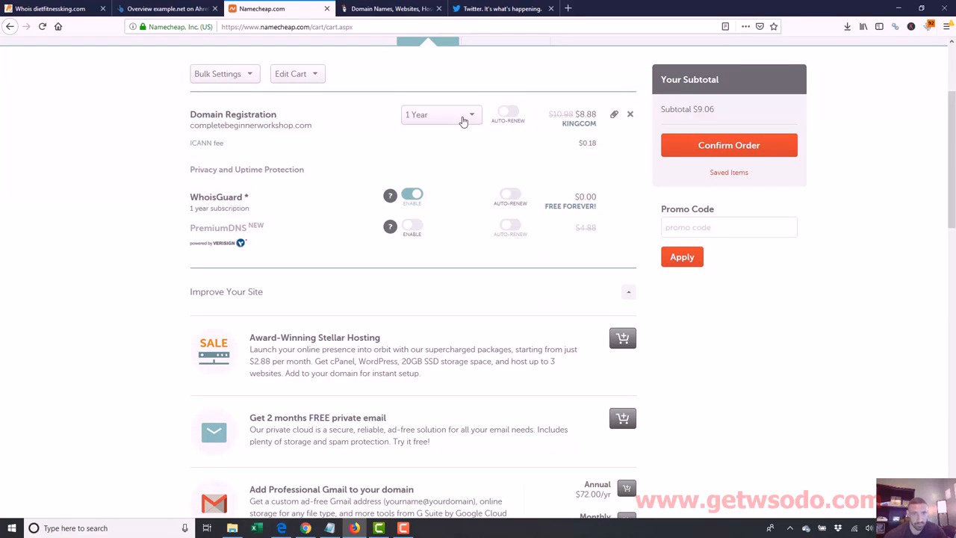
{"action": "left_click", "coordinate": [441, 113]}
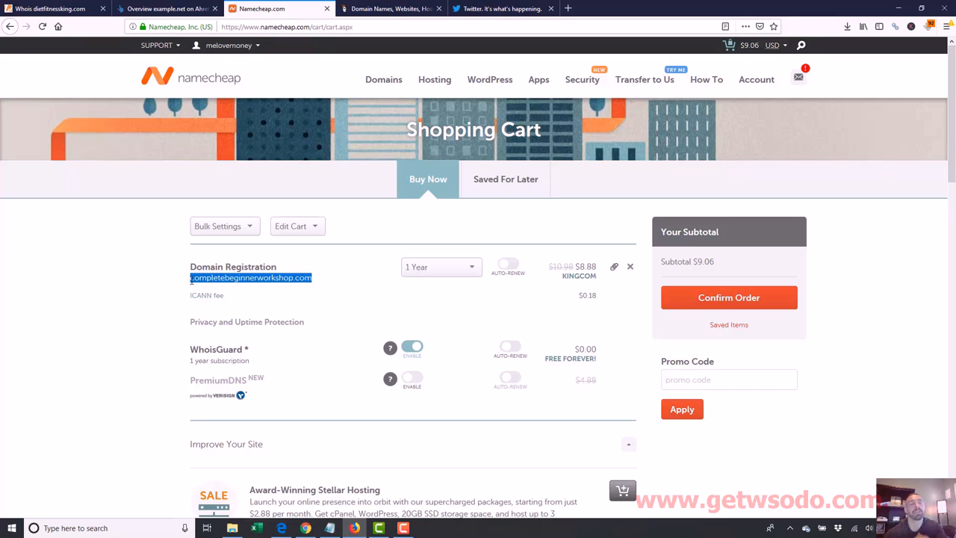
{"action": "mouse_move", "coordinate": [615, 280]}
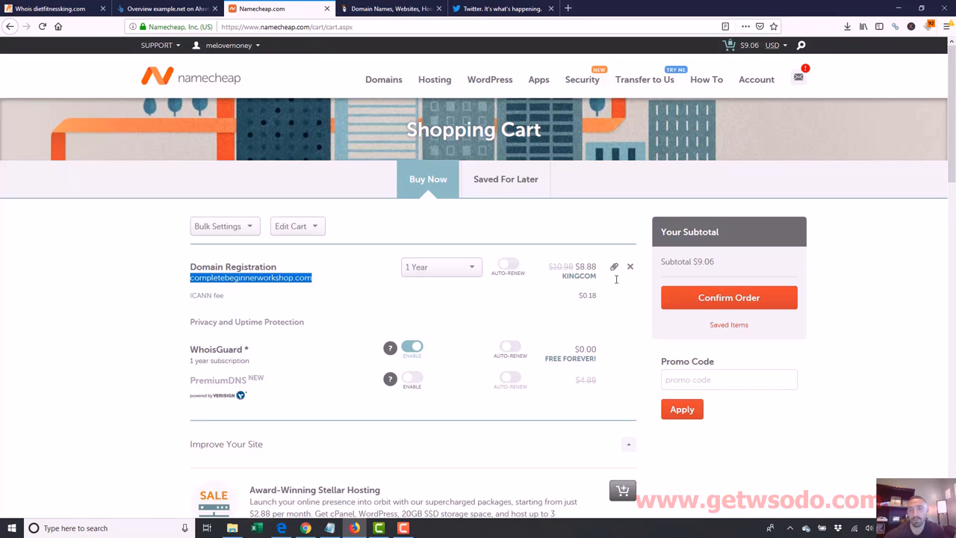
Confirm the order and pay $9.06 to complete the completebeginnerworkshop.com purchase.
{"action": "left_click", "coordinate": [730, 298]}
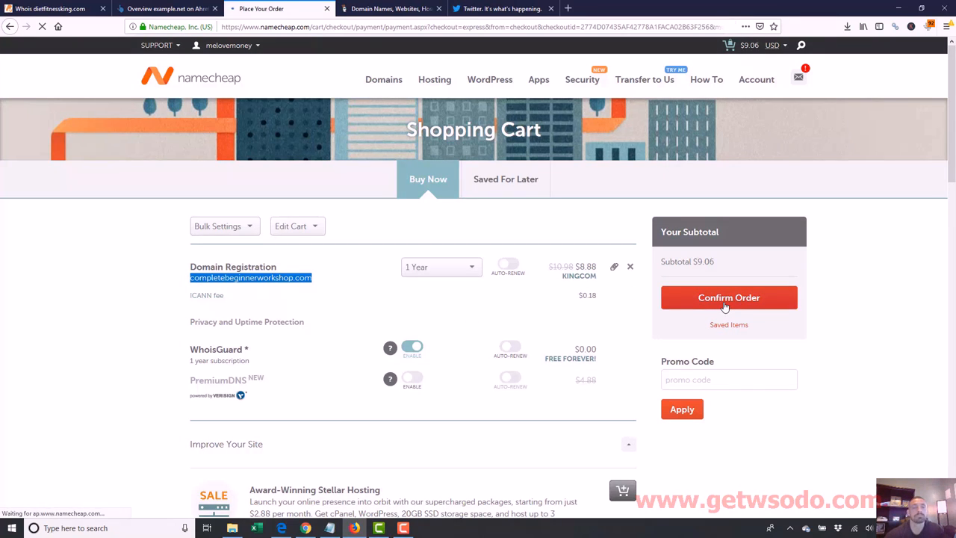
{"action": "left_click", "coordinate": [730, 297]}
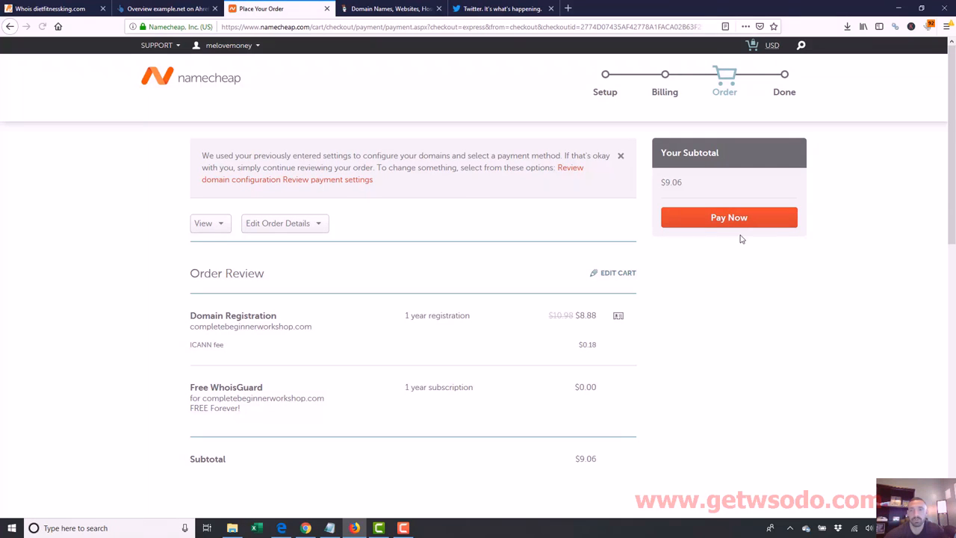
{"action": "left_click", "coordinate": [729, 219]}
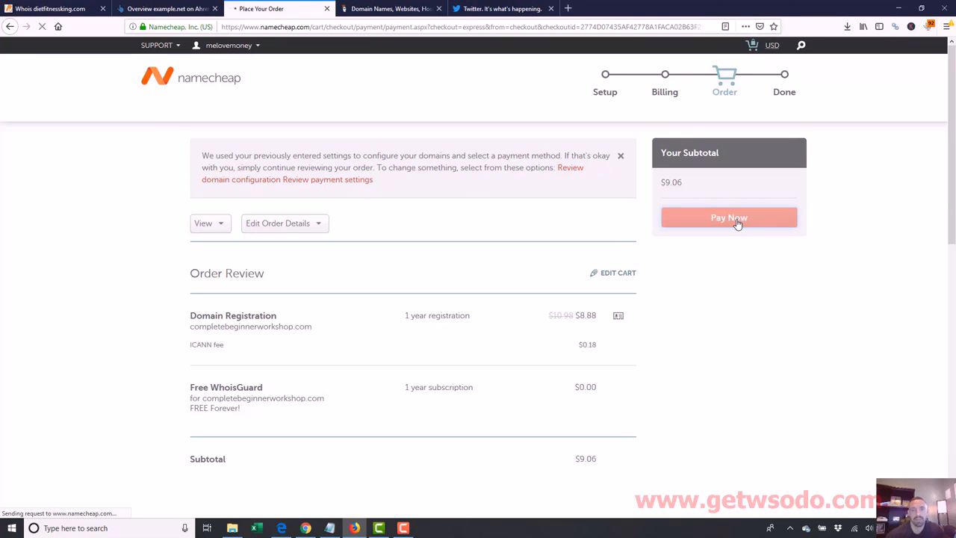
{"action": "left_click", "coordinate": [730, 218]}
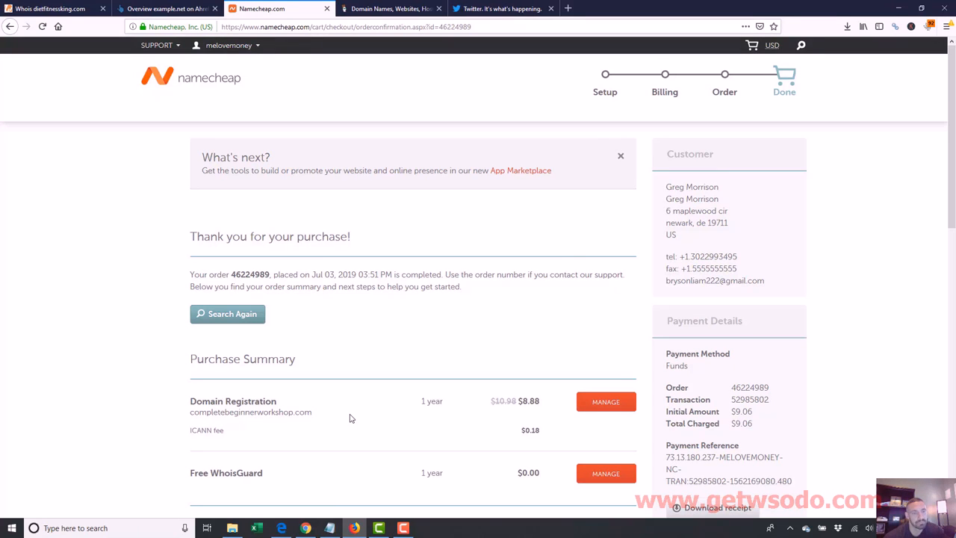
{"action": "mouse_move", "coordinate": [322, 420]}
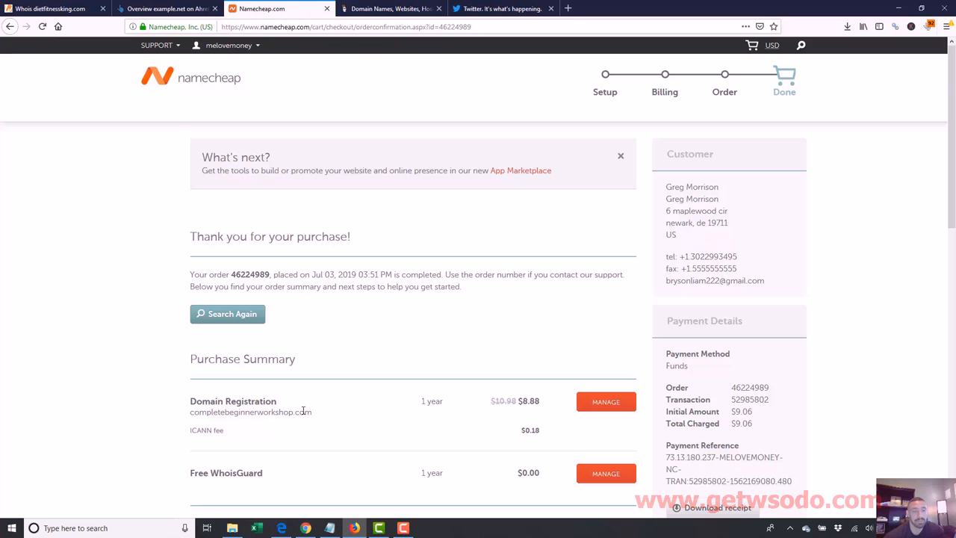
In a new Namecheap tab, search completebeginnerworkshop.net, available at $12.98.
{"action": "double_click", "coordinate": [251, 413]}
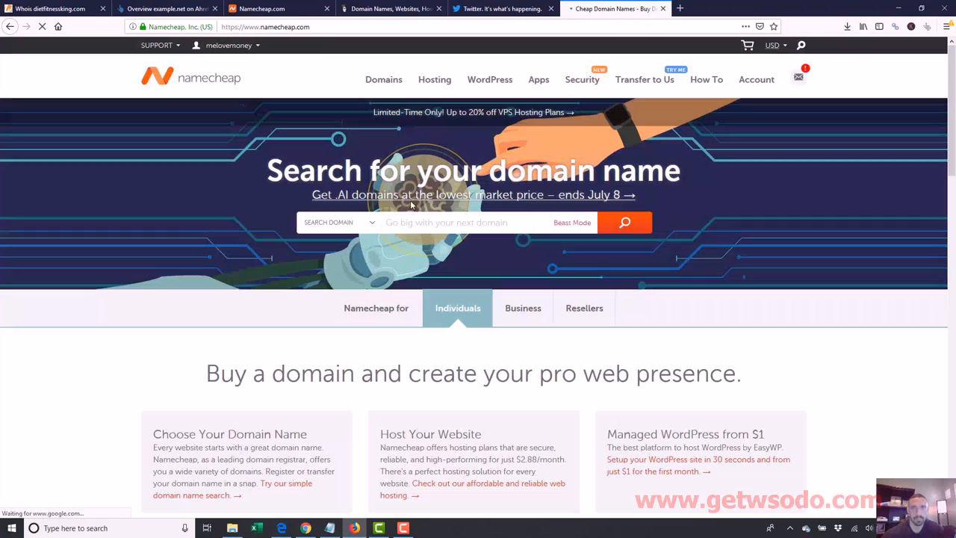
{"action": "type", "text": "completeb"}
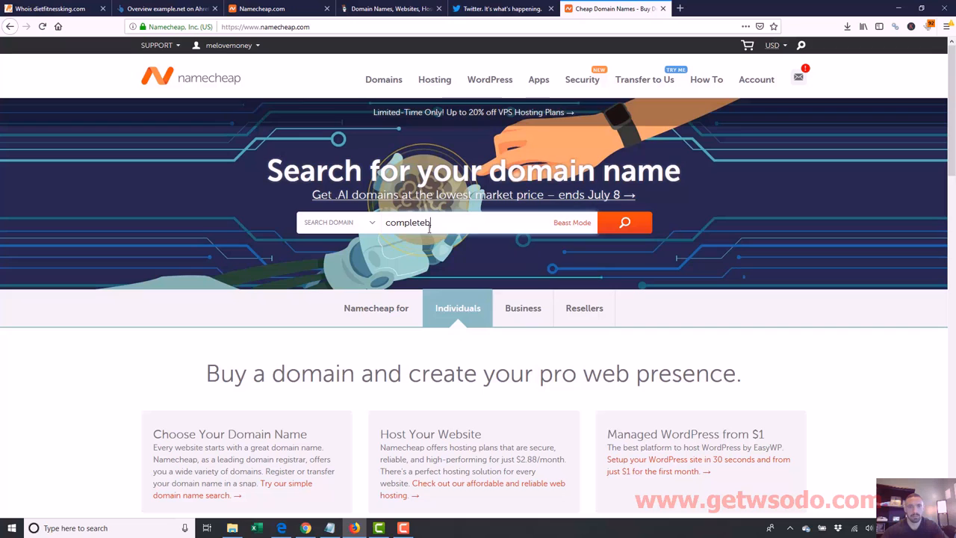
{"action": "type", "text": "eginnerworkshop.net"}
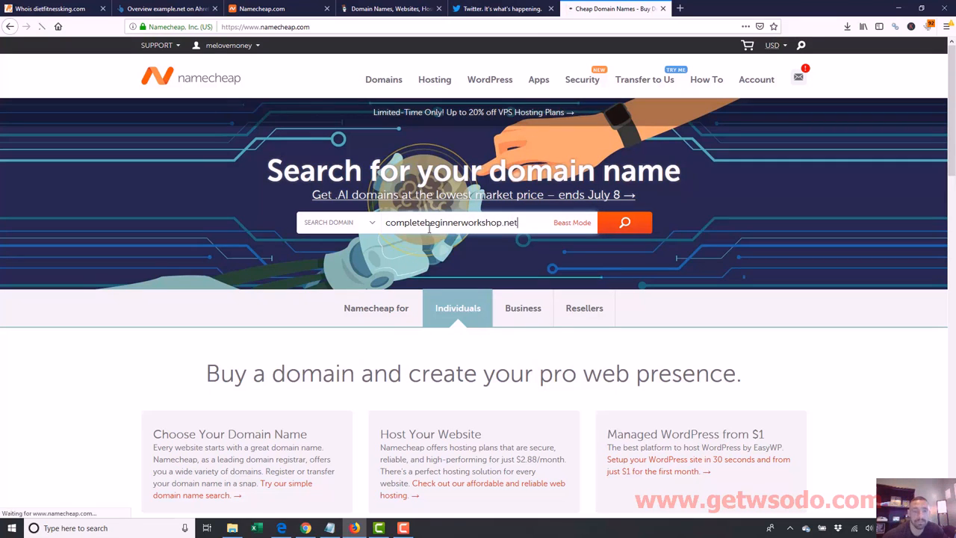
{"action": "left_click", "coordinate": [625, 221]}
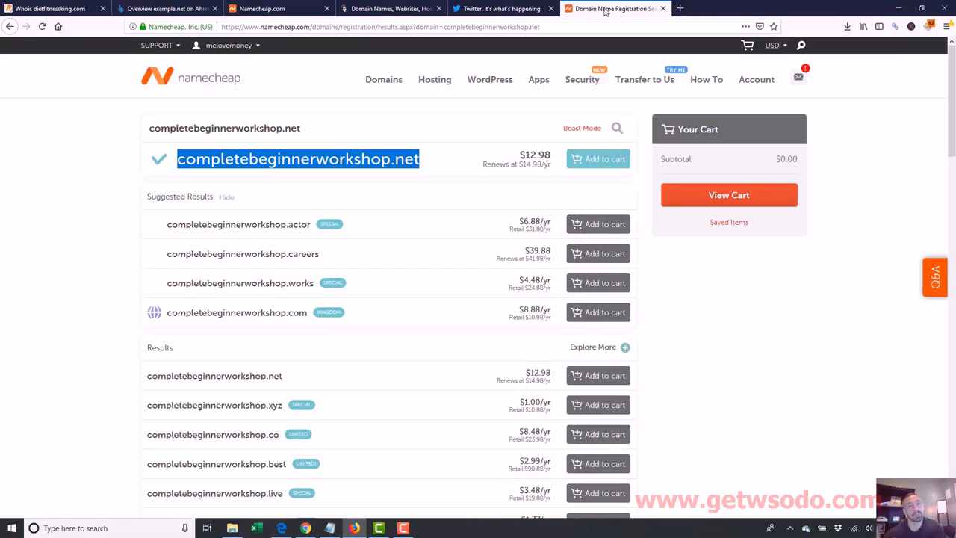
{"action": "left_click", "coordinate": [434, 27]}
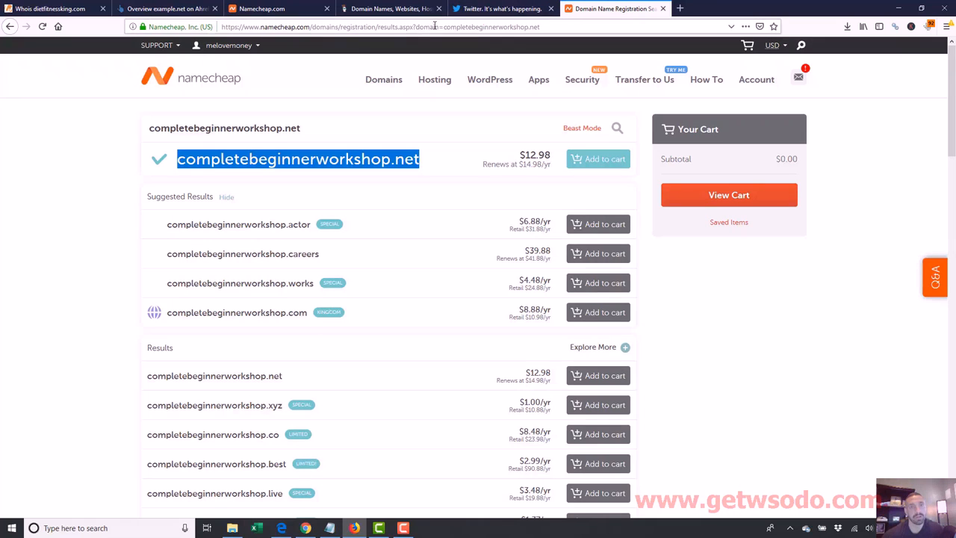
{"action": "mouse_move", "coordinate": [179, 80]}
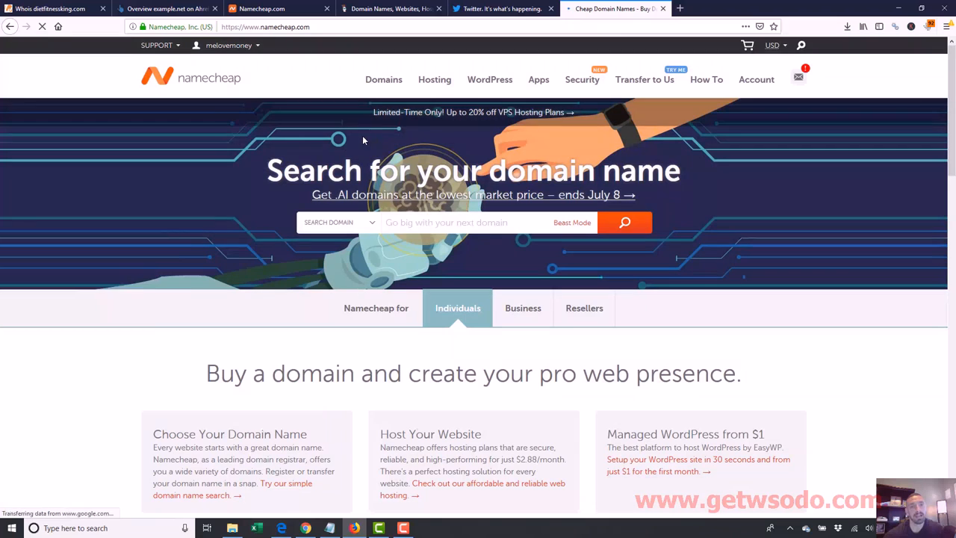
Search completebeginnerworkshop.com, showing it available at $8.88/yr.
{"action": "type", "text": "completebeginnerworkshop.com"}
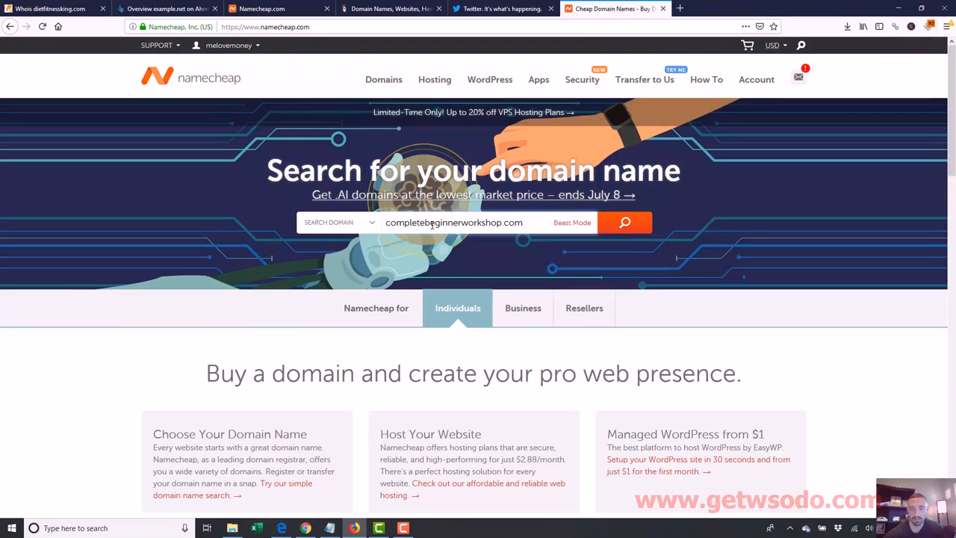
{"action": "left_click", "coordinate": [625, 222]}
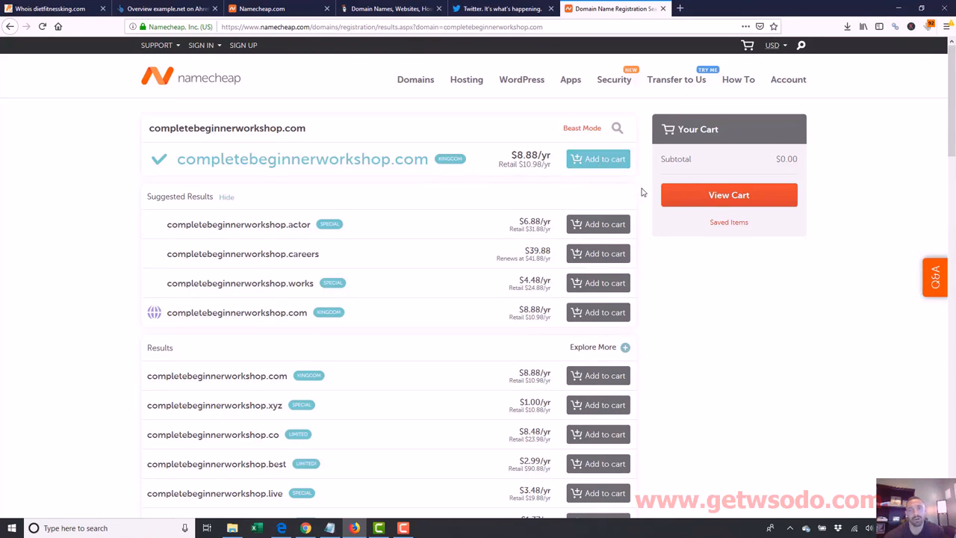
{"action": "mouse_move", "coordinate": [784, 210]}
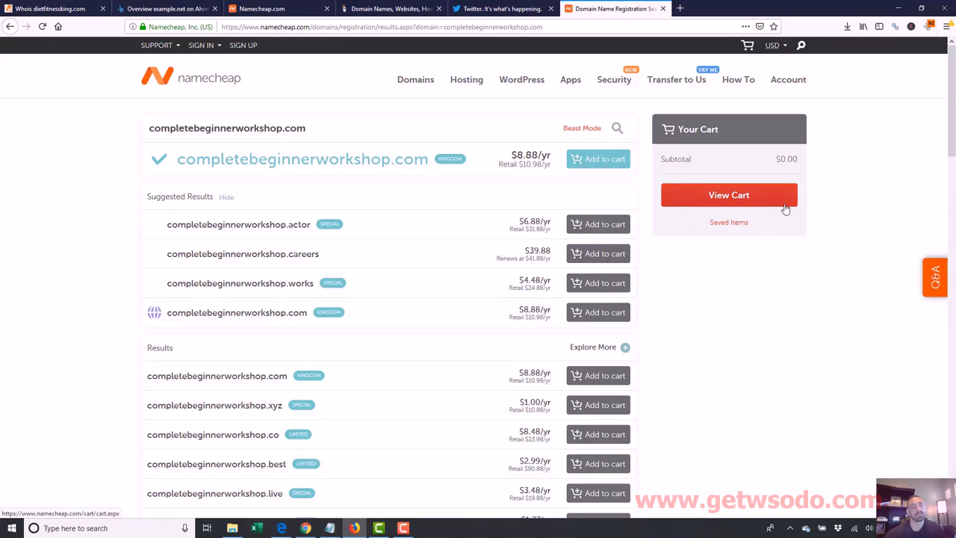
{"action": "mouse_move", "coordinate": [463, 172]}
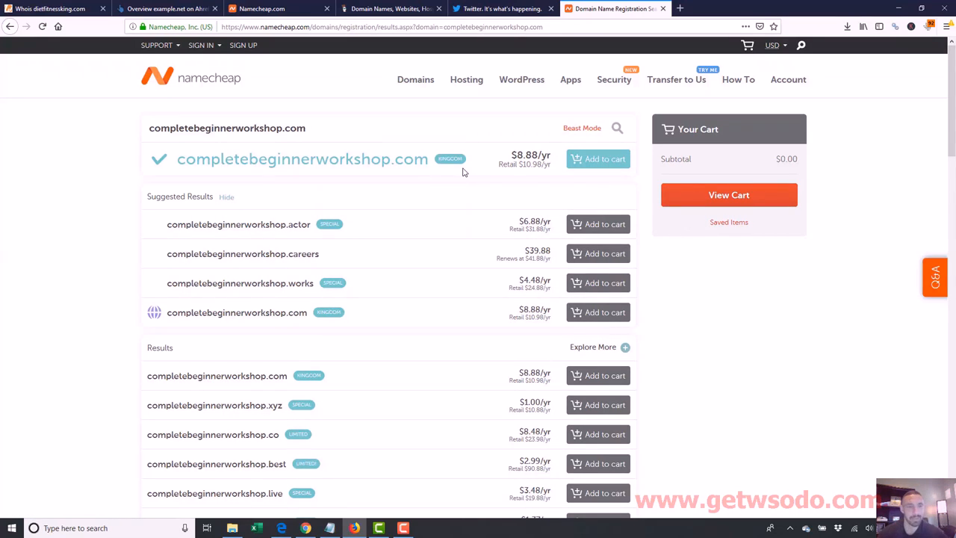
{"action": "mouse_move", "coordinate": [356, 189]}
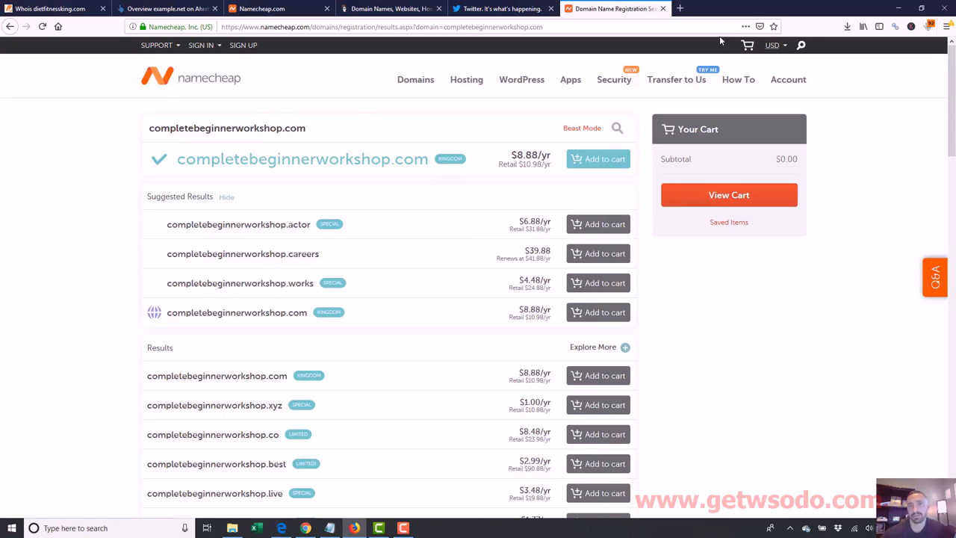
Switch back to the tab showing the completed $9.06 order confirmation.
{"action": "left_click", "coordinate": [501, 9]}
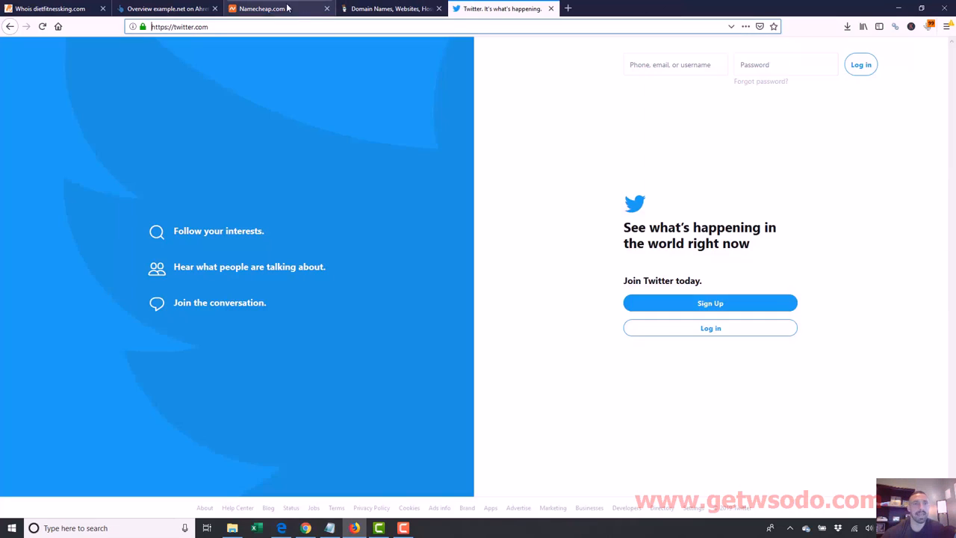
{"action": "left_click", "coordinate": [262, 9]}
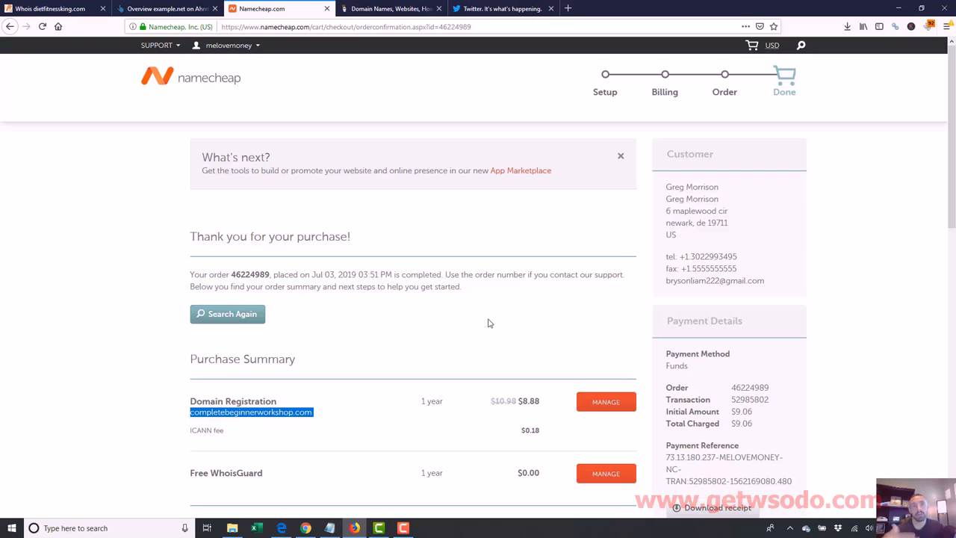
{"action": "mouse_move", "coordinate": [351, 445]}
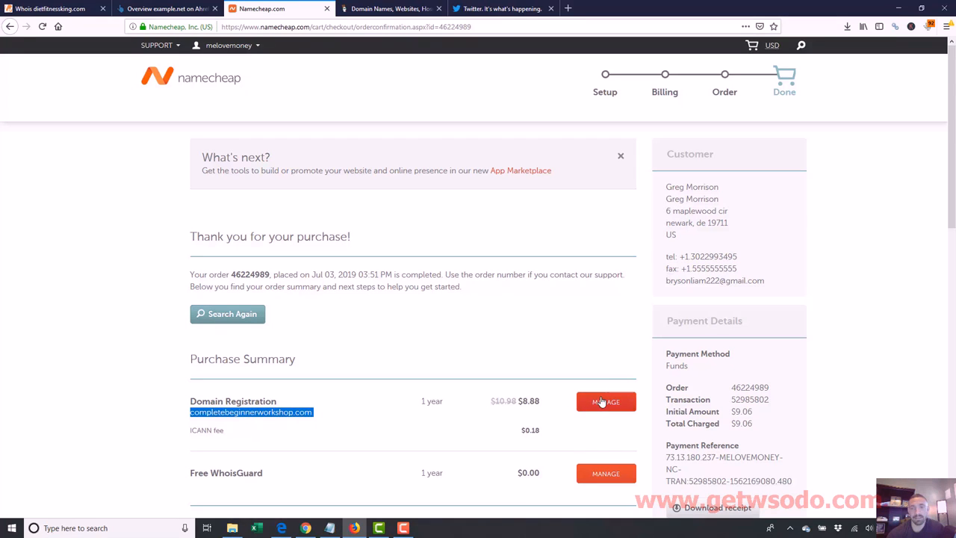
Filter the Domain List by 'complete' to show completebeginnerworkshop.com.
{"action": "left_click", "coordinate": [606, 401]}
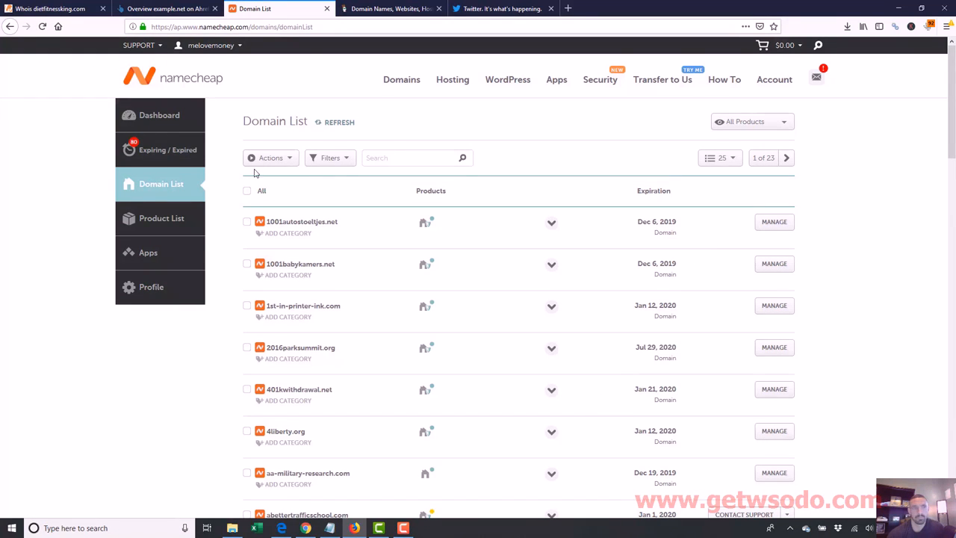
{"action": "mouse_move", "coordinate": [560, 109]}
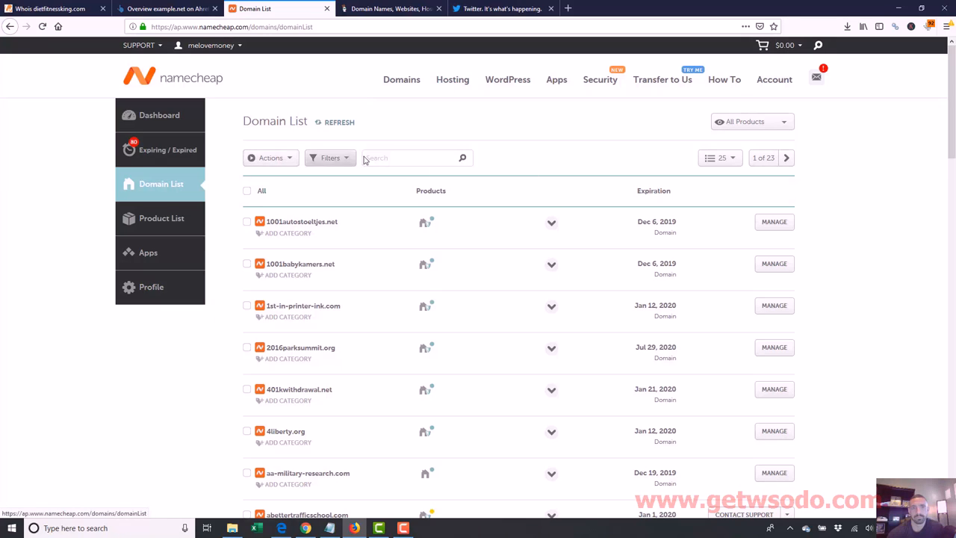
{"action": "left_click", "coordinate": [411, 158]}
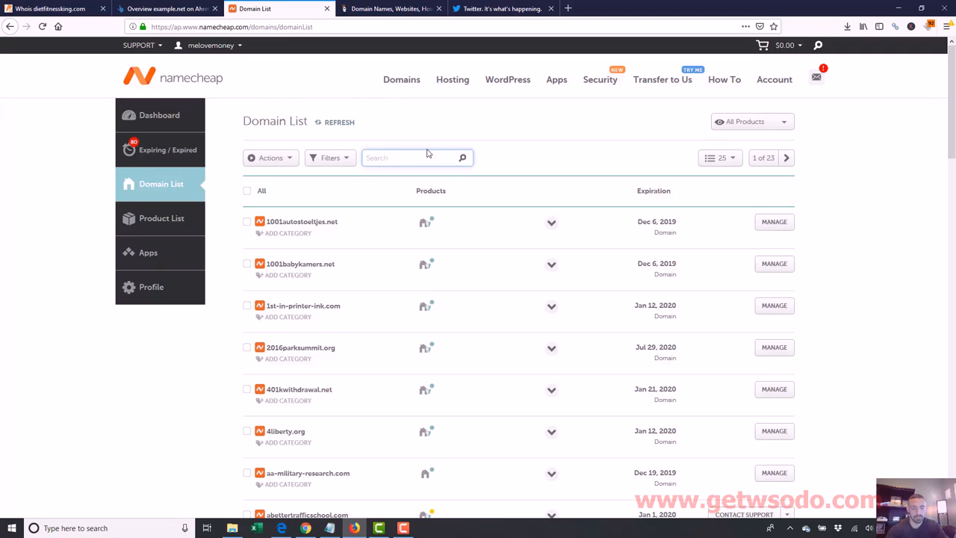
{"action": "type", "text": "complete"}
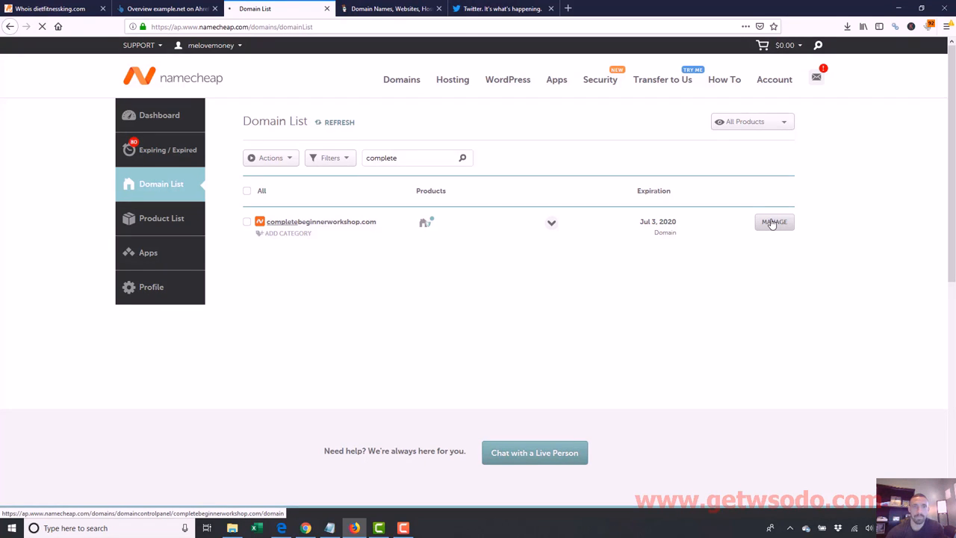
Manage completebeginnerworkshop.com and keep its nameservers set to Namecheap BasicDNS.
{"action": "left_click", "coordinate": [774, 221]}
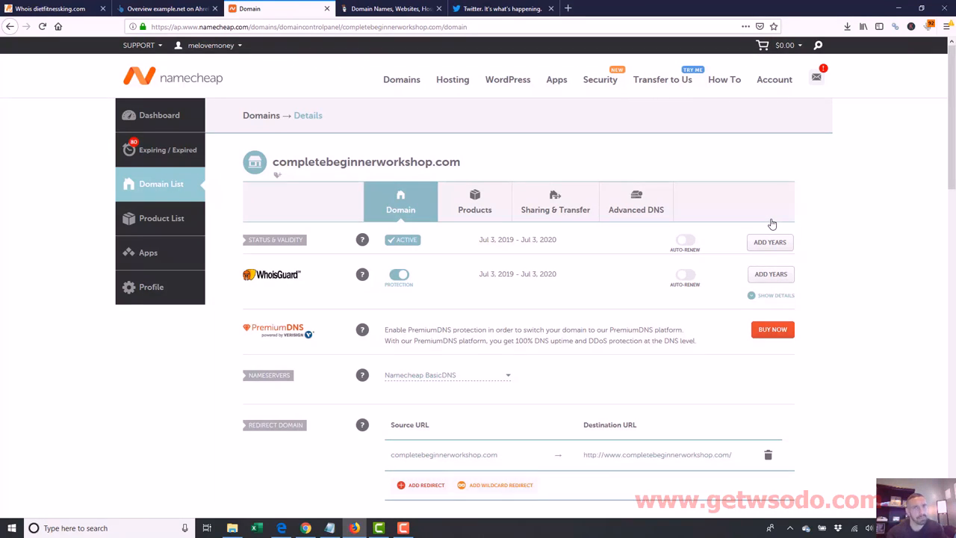
{"action": "mouse_move", "coordinate": [759, 203]}
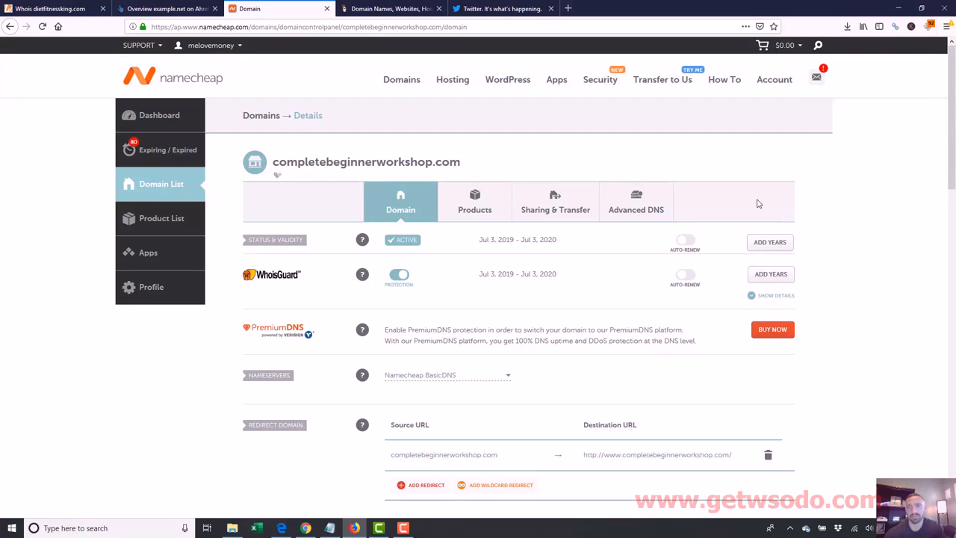
{"action": "scroll", "scroll_direction": "down", "scroll_amount": 3}
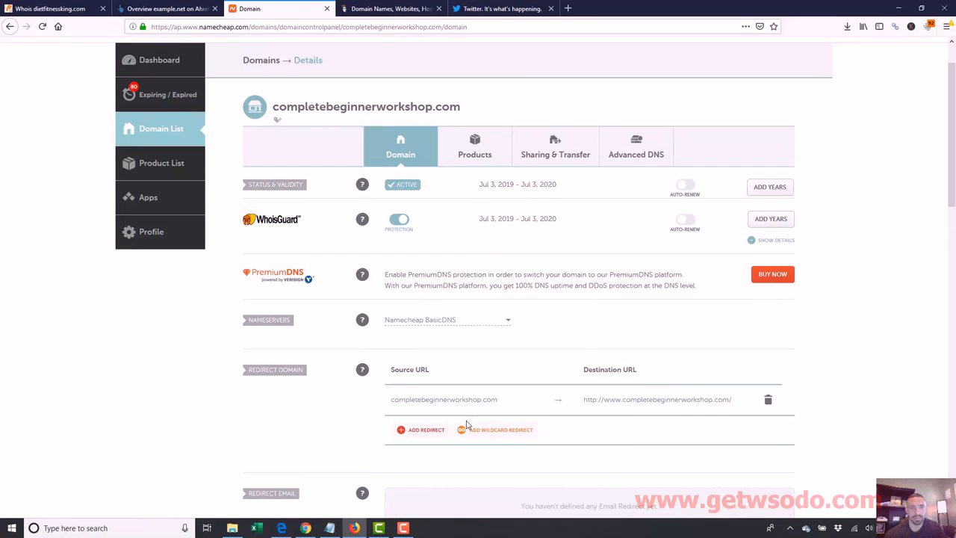
{"action": "left_click", "coordinate": [445, 320]}
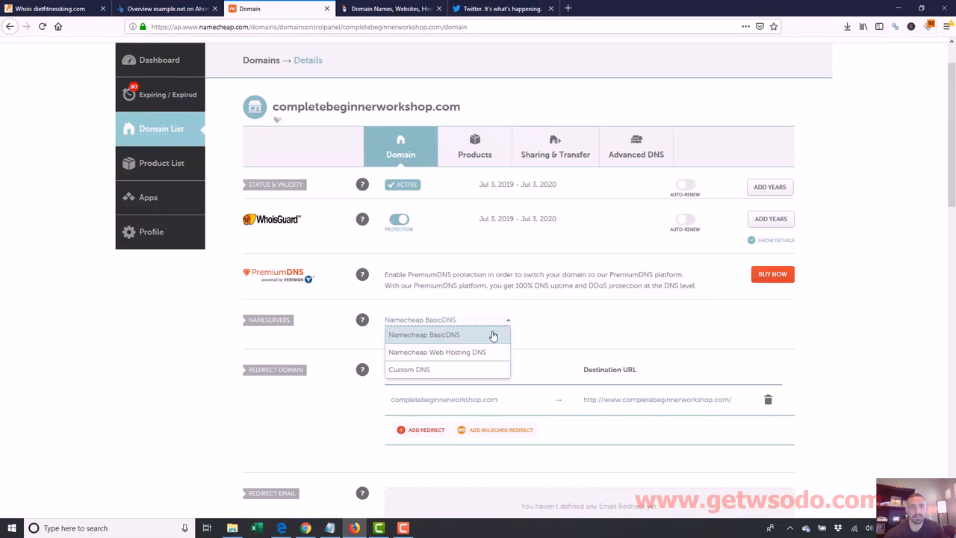
{"action": "left_click", "coordinate": [425, 335]}
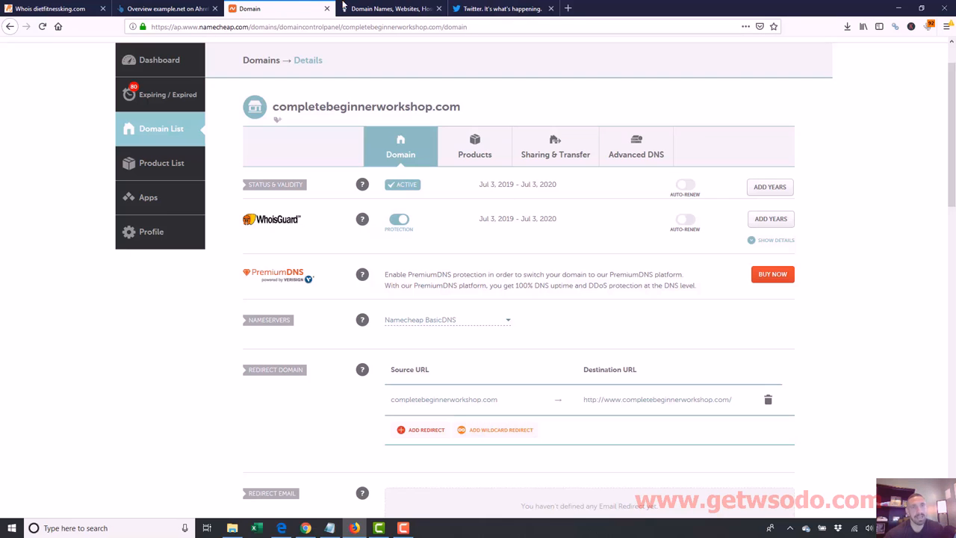
{"action": "left_click", "coordinate": [392, 9]}
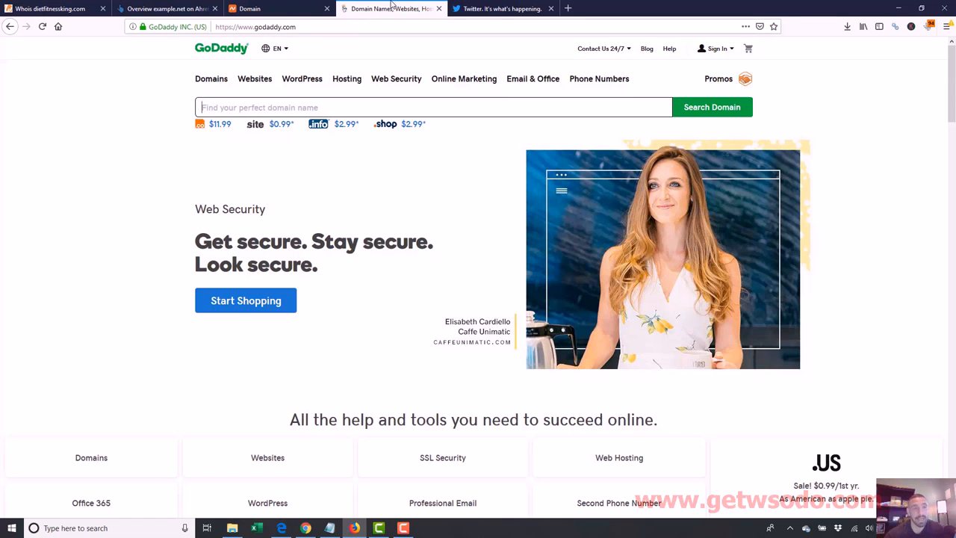
{"action": "left_click", "coordinate": [268, 9]}
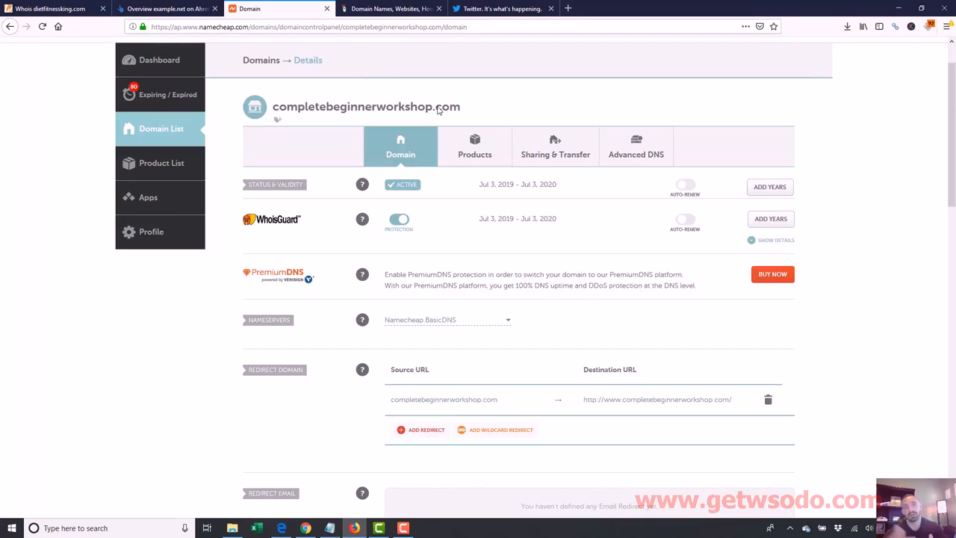